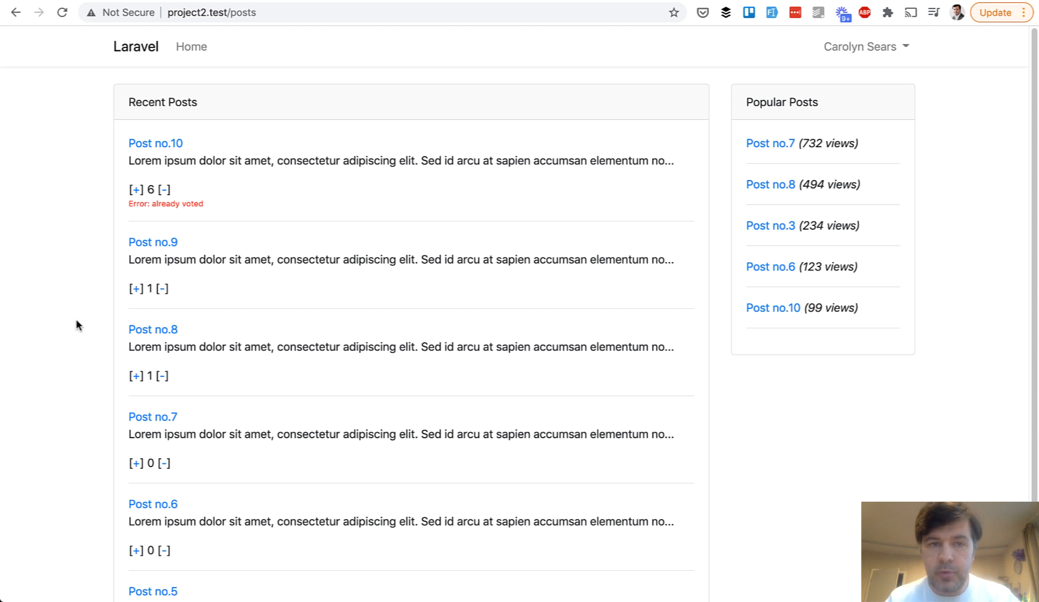
{"action": "mouse_move", "coordinate": [48, 324]}
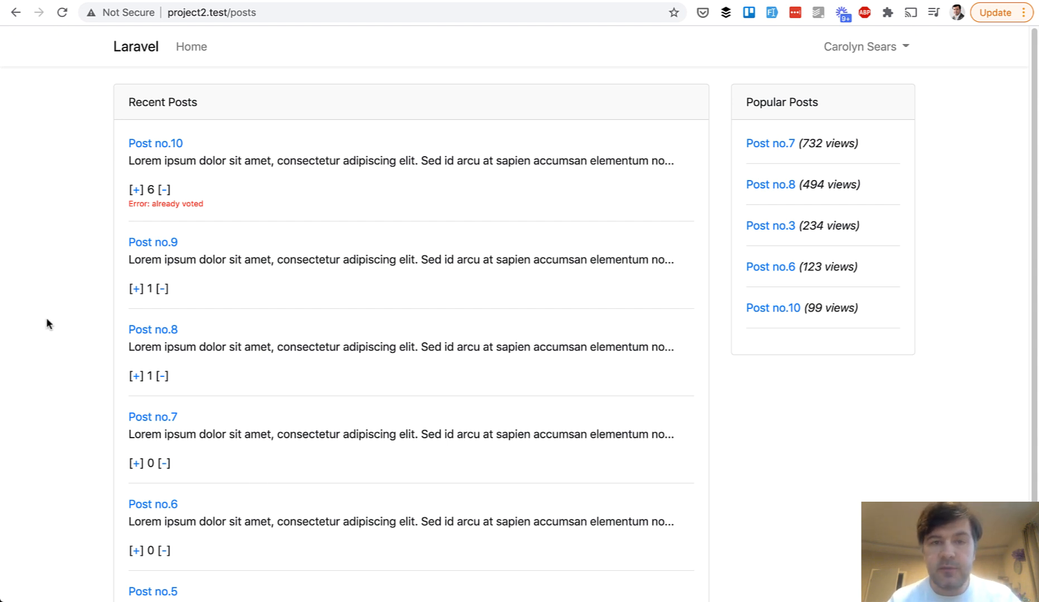
{"action": "mouse_move", "coordinate": [110, 203]}
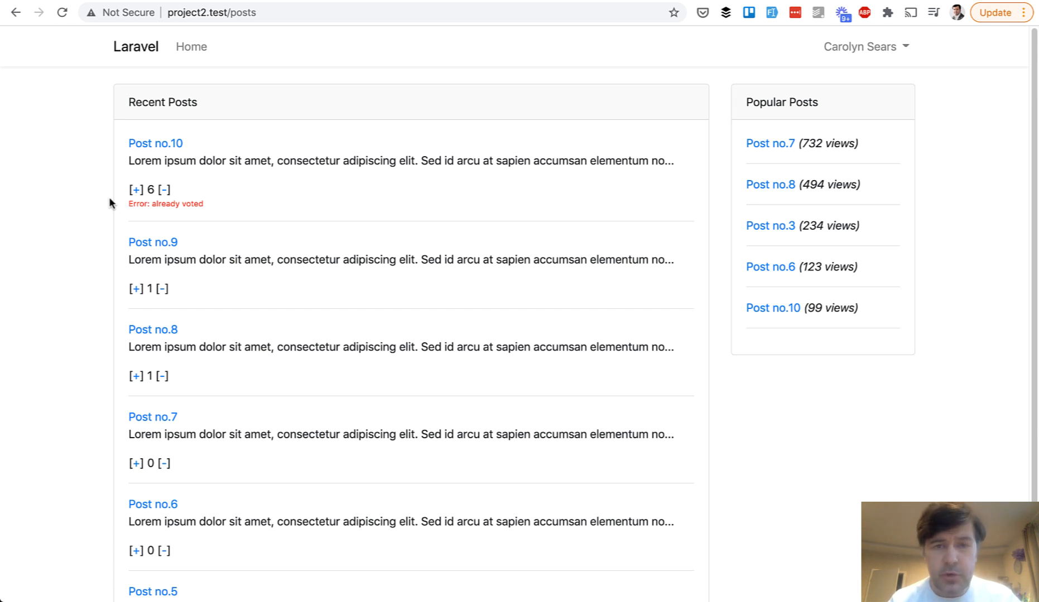
{"action": "mouse_move", "coordinate": [136, 178]}
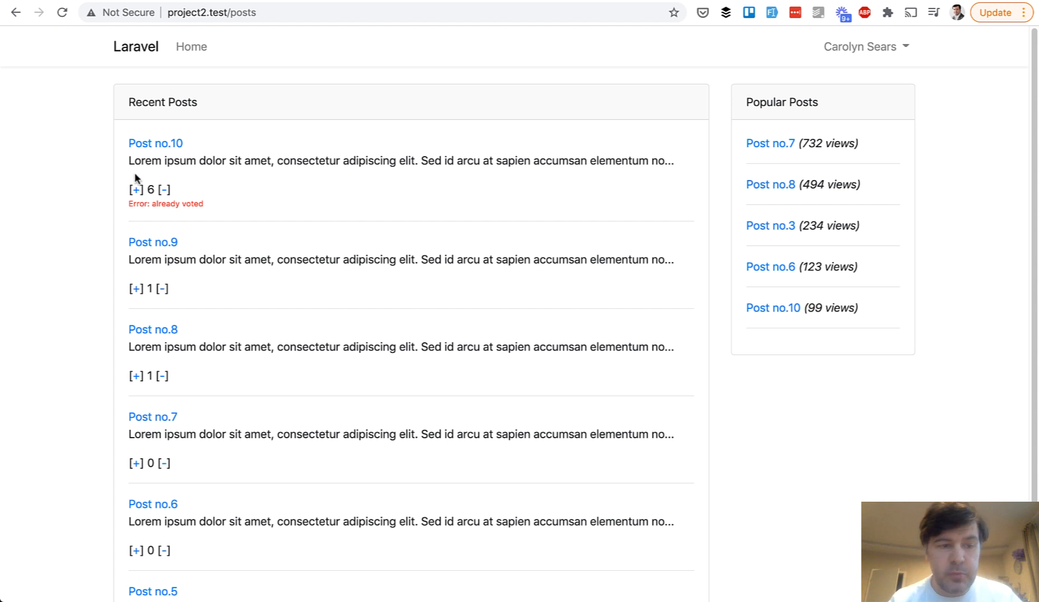
Step: Upvote Post no.10 and Post no.7, showing the updated count and the 'already voted' error
{"action": "left_click", "coordinate": [212, 12]}
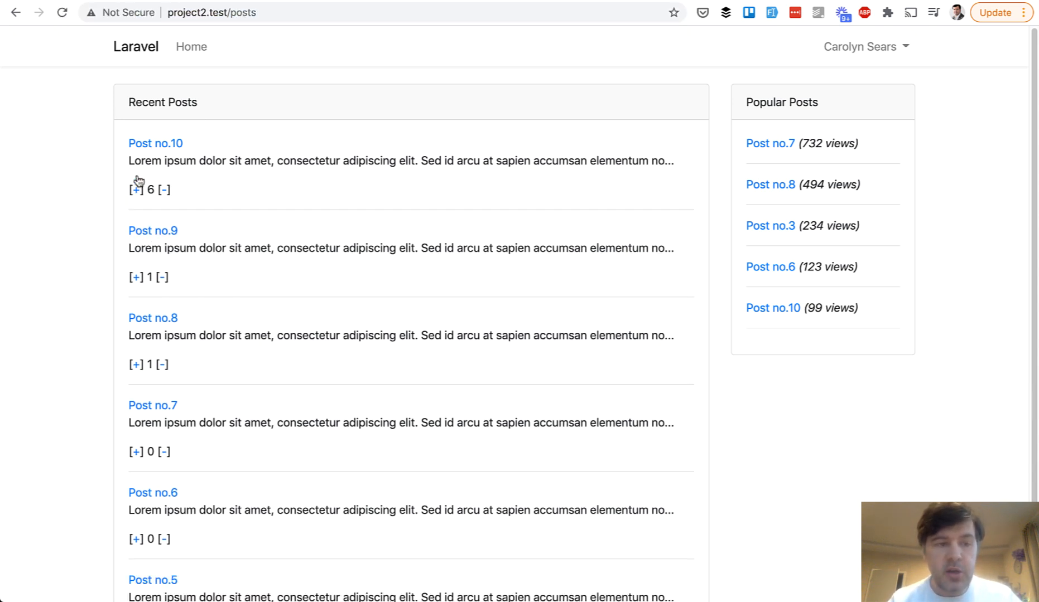
{"action": "left_click", "coordinate": [134, 189]}
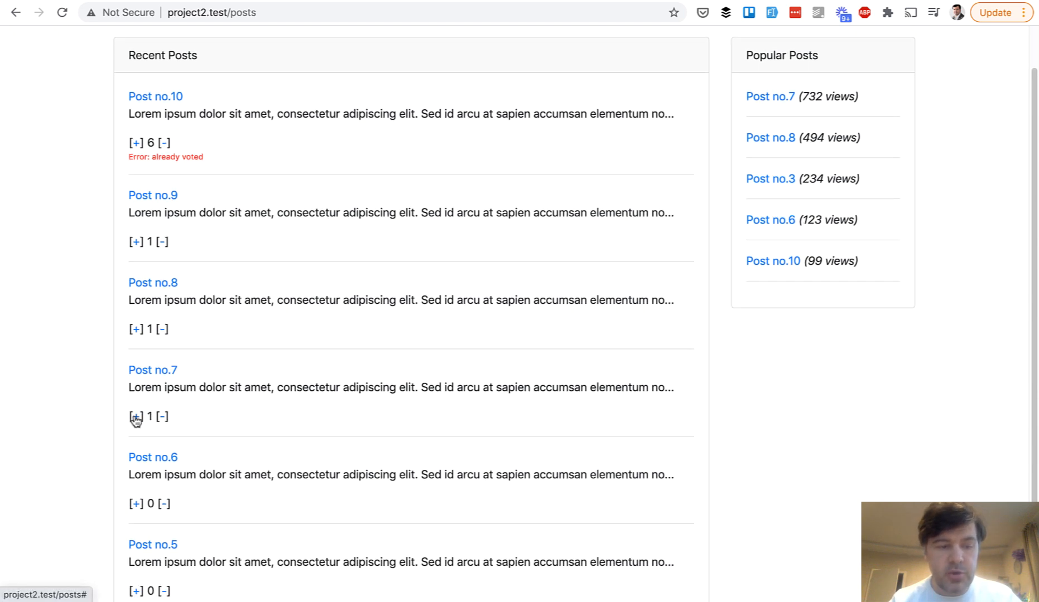
{"action": "left_click", "coordinate": [133, 417]}
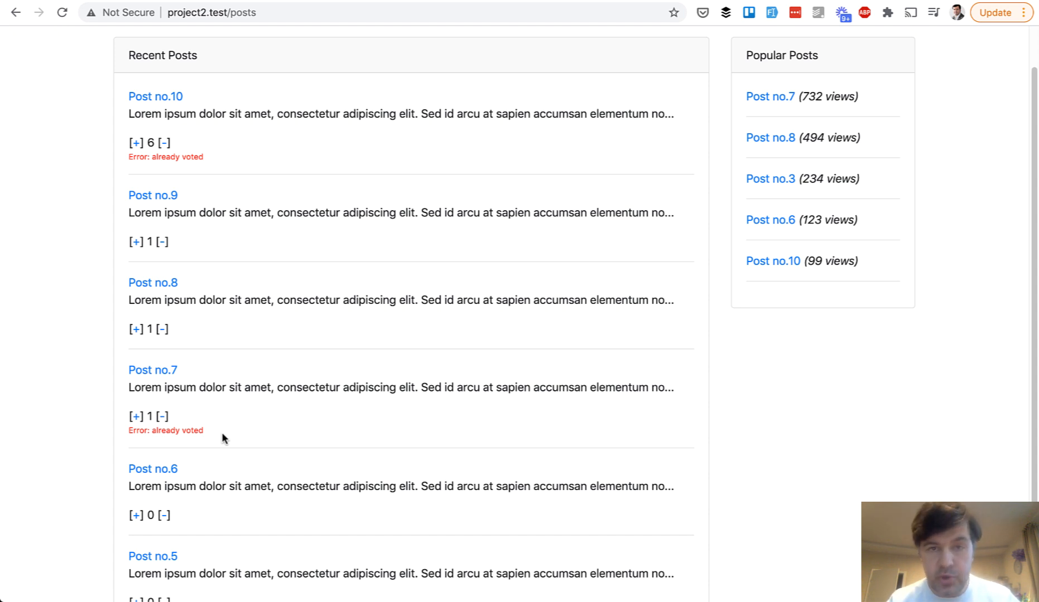
{"action": "mouse_move", "coordinate": [268, 210]}
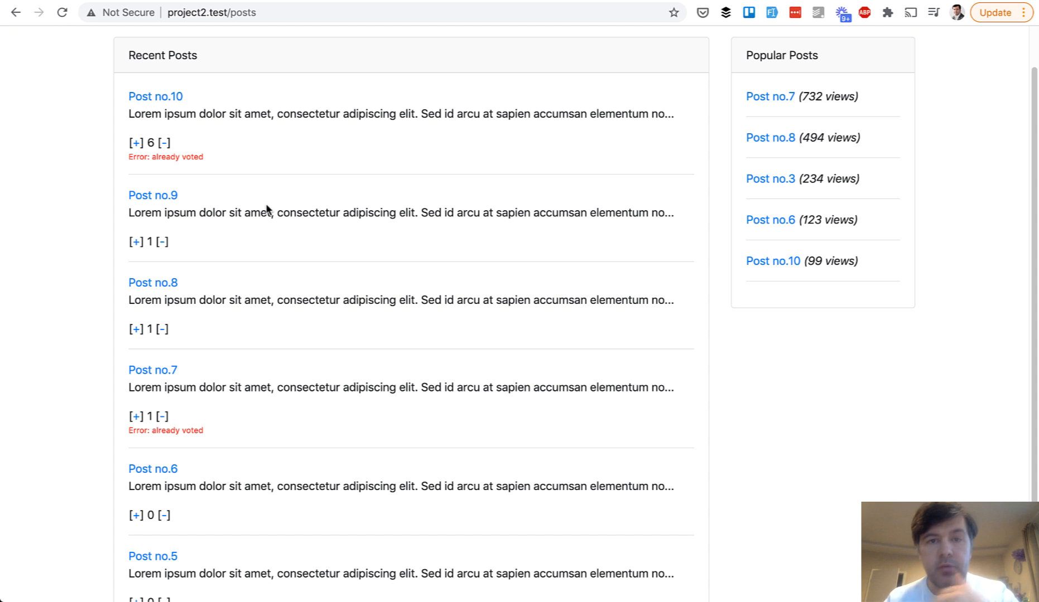
{"action": "mouse_move", "coordinate": [125, 120]}
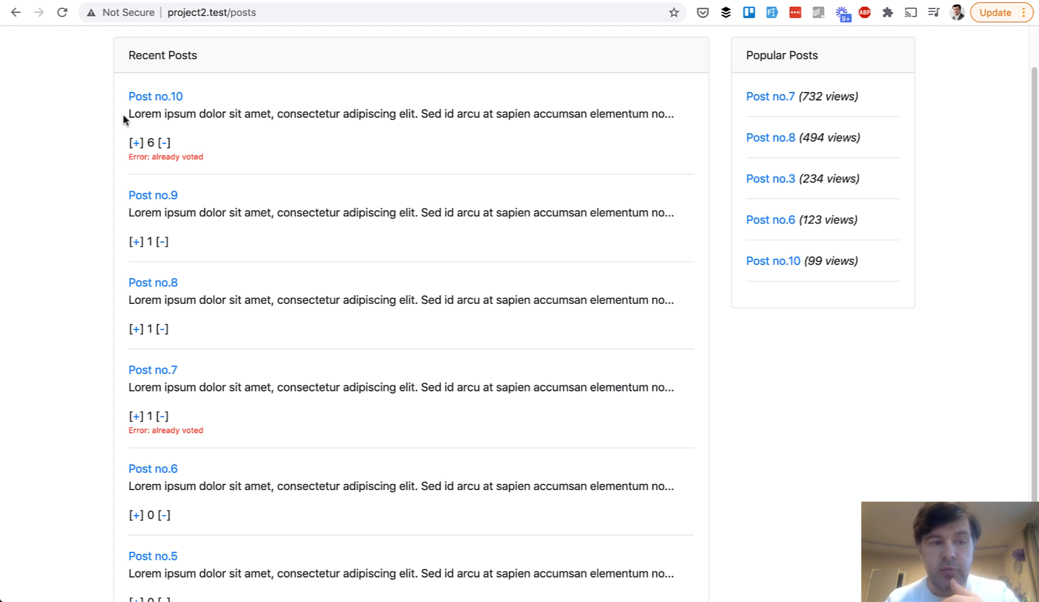
{"action": "mouse_move", "coordinate": [90, 187]}
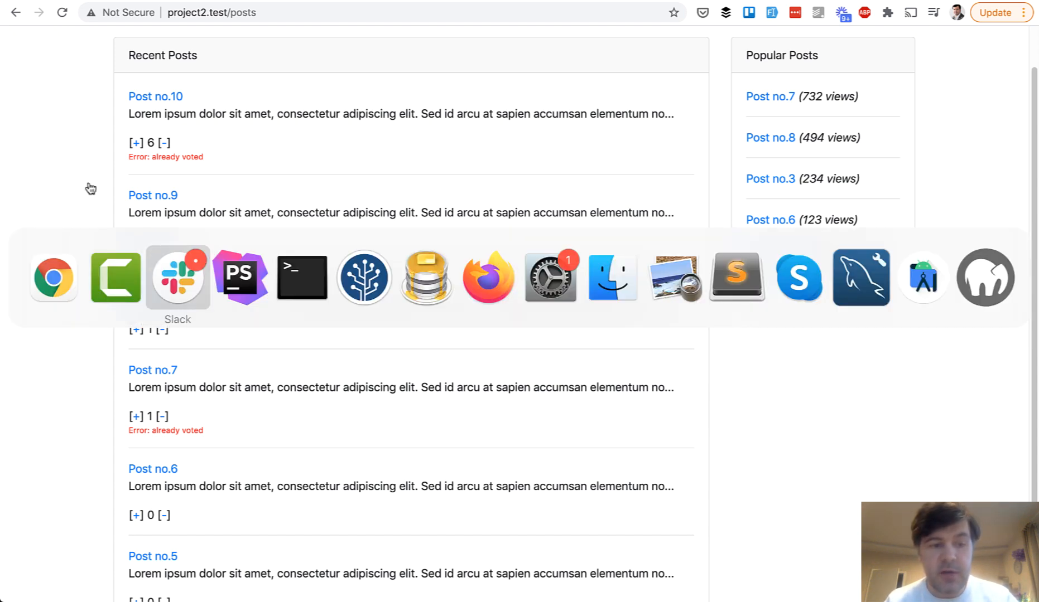
Step: Walk through post-votes.blade.php: minus vote link, $votes_sum output, $voted flag and error message
{"action": "left_click", "coordinate": [301, 277]}
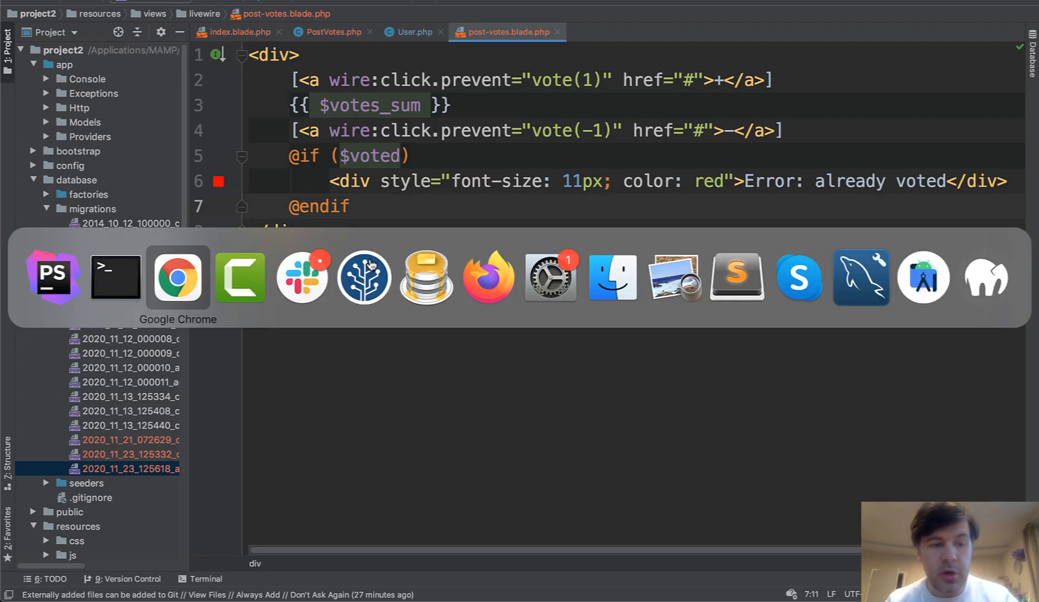
{"action": "left_click", "coordinate": [177, 277]}
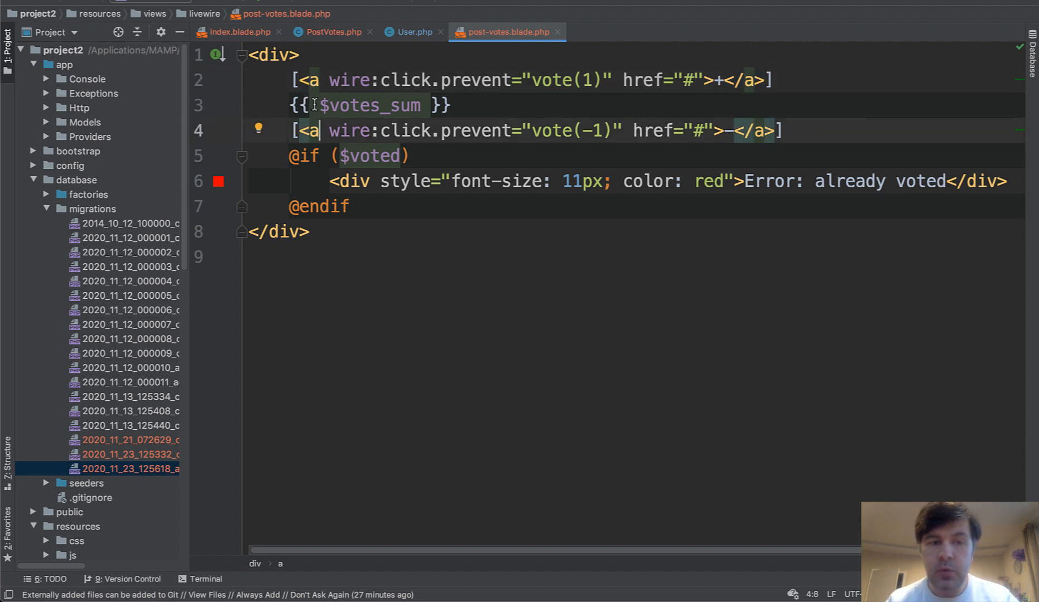
{"action": "left_click", "coordinate": [411, 105]}
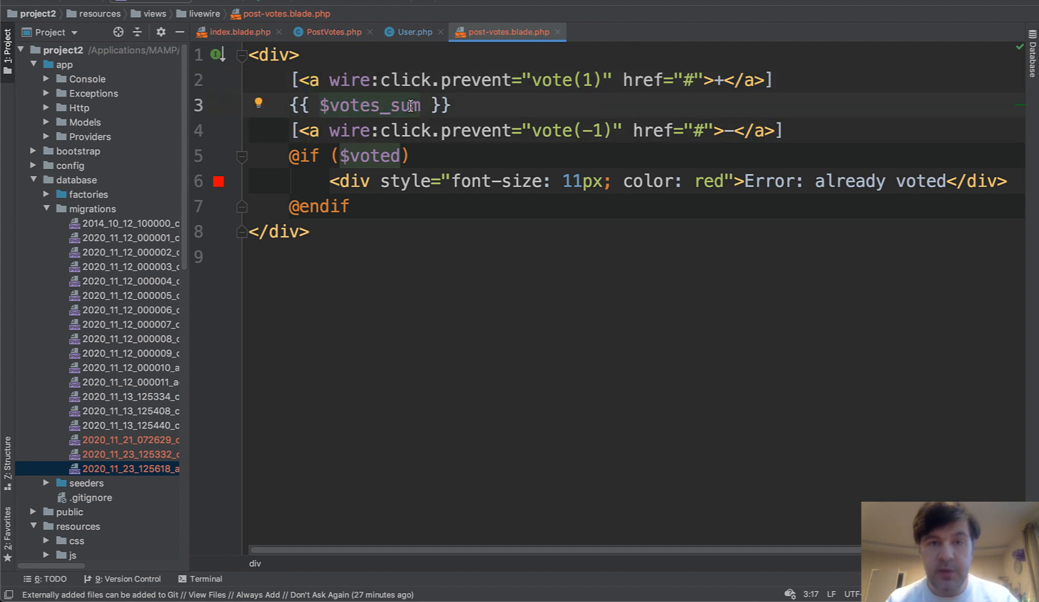
{"action": "double_click", "coordinate": [368, 156]}
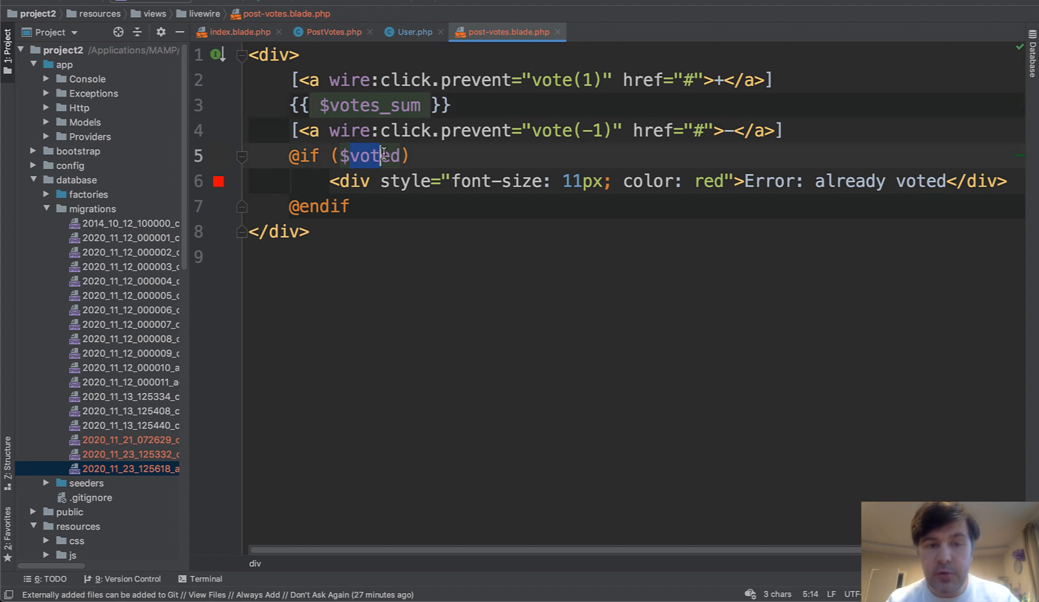
{"action": "left_click", "coordinate": [416, 180]}
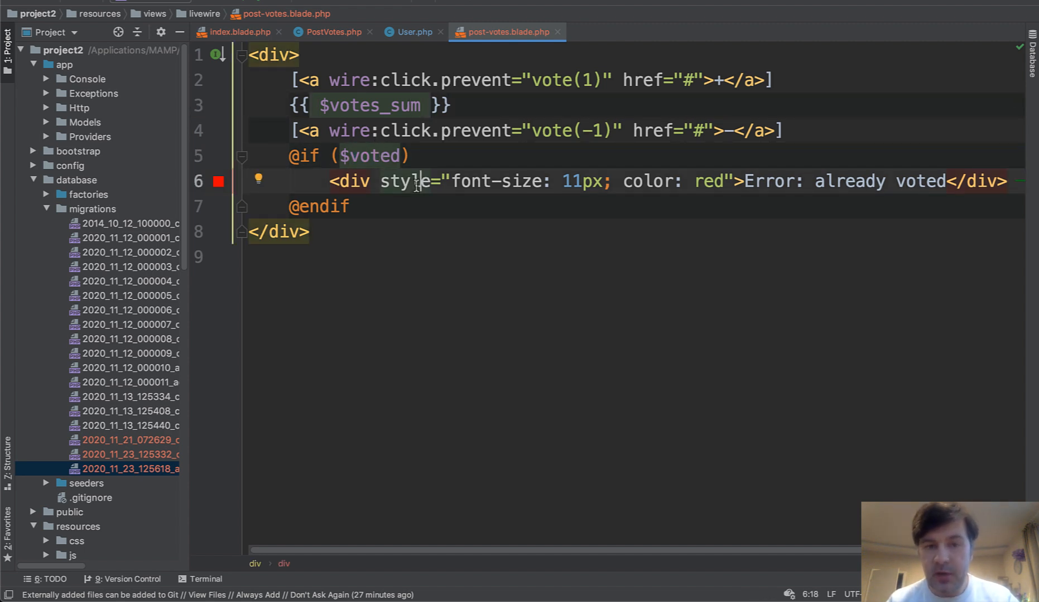
{"action": "left_click", "coordinate": [235, 32]}
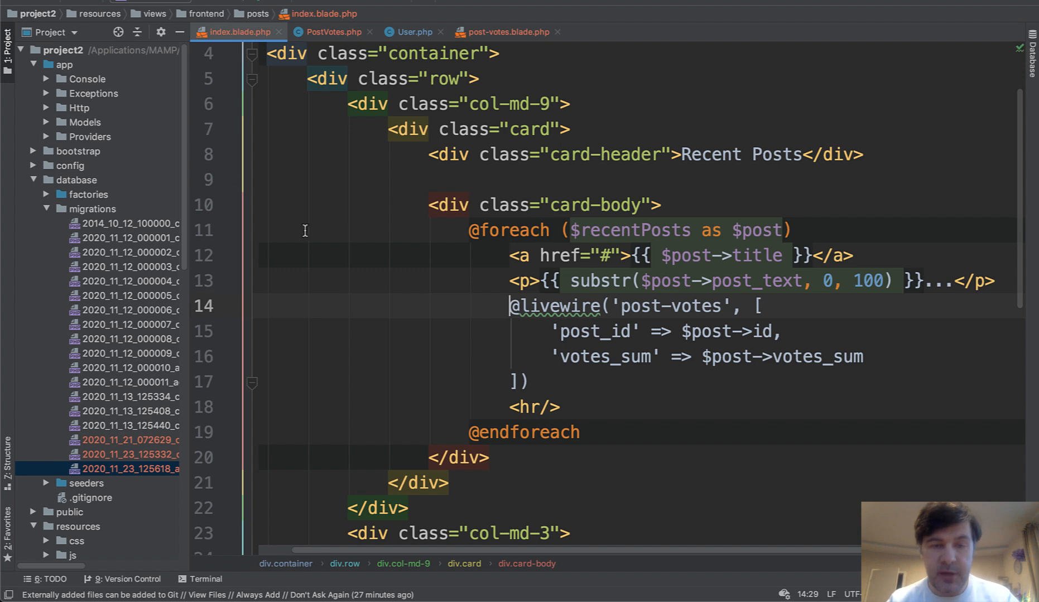
{"action": "mouse_move", "coordinate": [391, 308]}
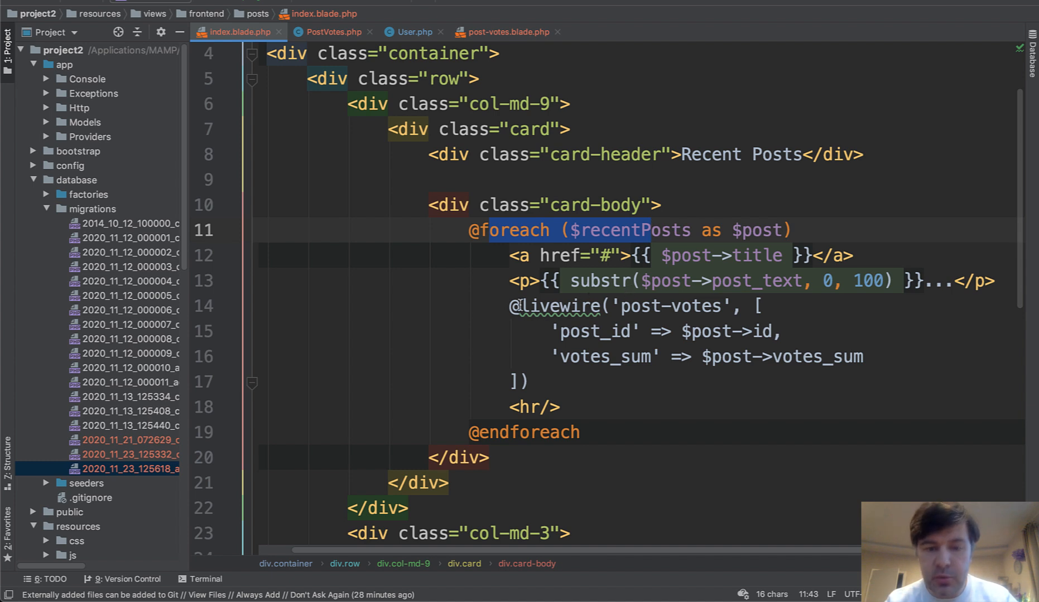
{"action": "left_click", "coordinate": [583, 331]}
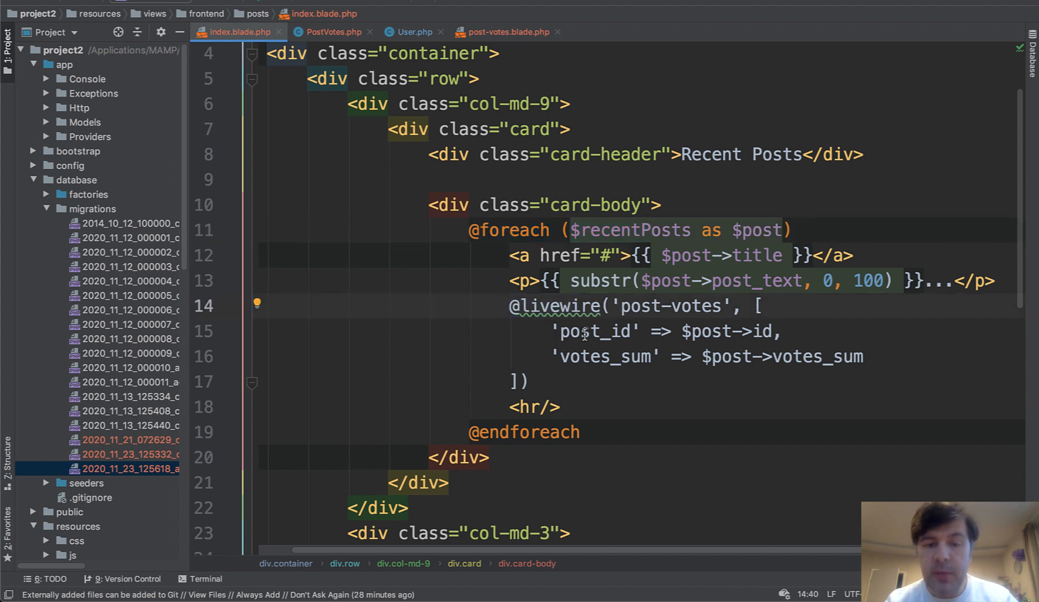
{"action": "double_click", "coordinate": [605, 357]}
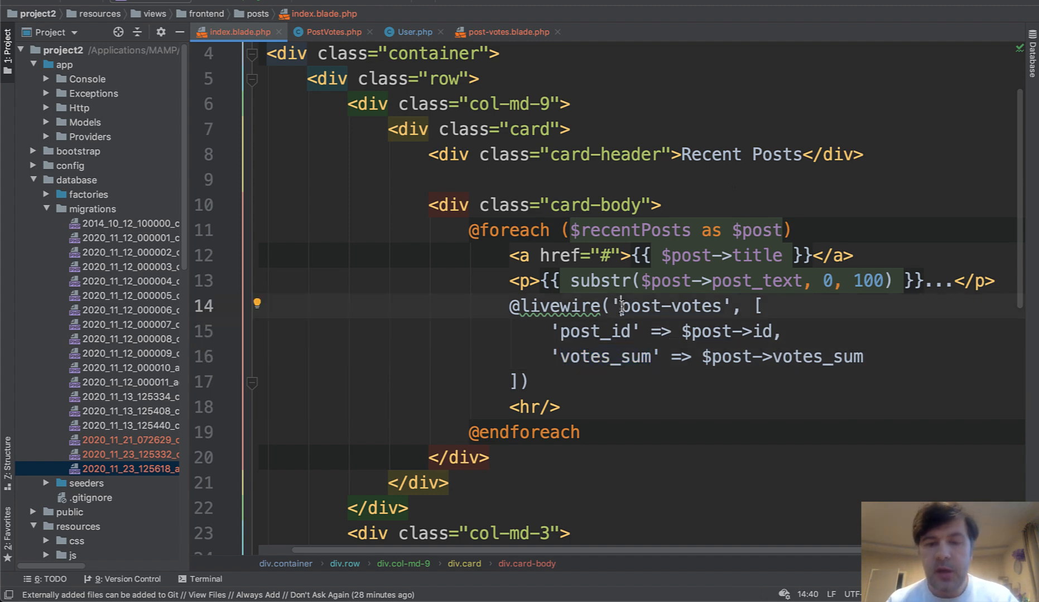
{"action": "mouse_move", "coordinate": [342, 32]}
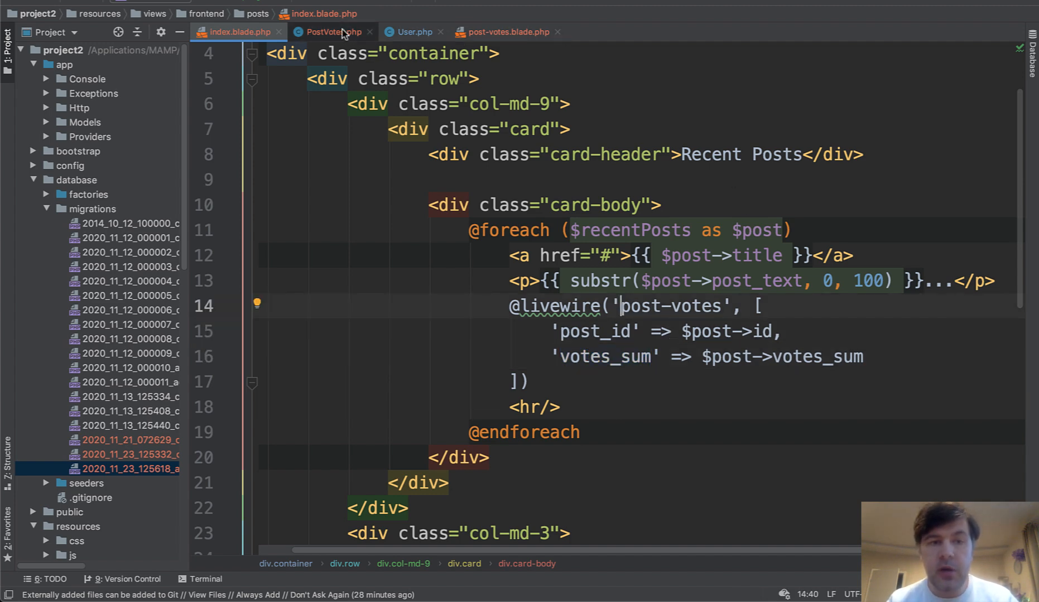
{"action": "left_click", "coordinate": [330, 32]}
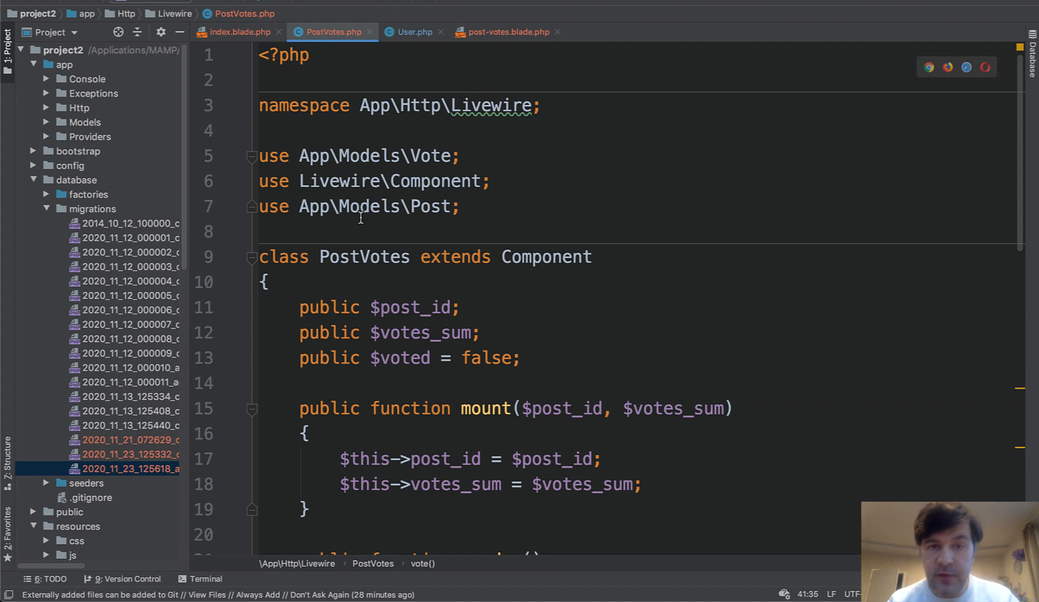
{"action": "scroll", "scroll_direction": "down", "scroll_amount": 3}
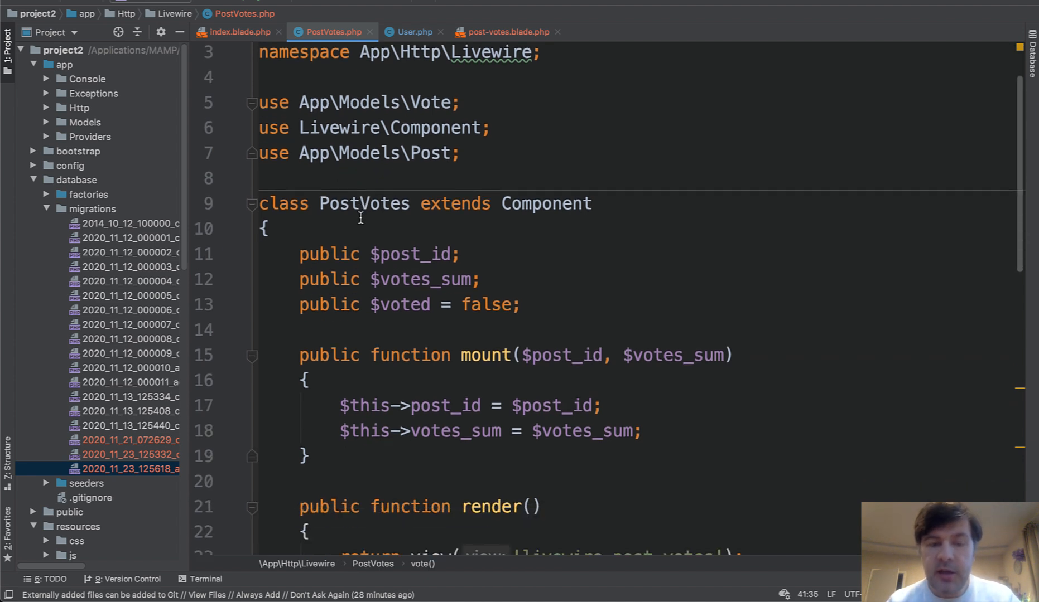
{"action": "scroll", "scroll_direction": "down", "scroll_amount": 3}
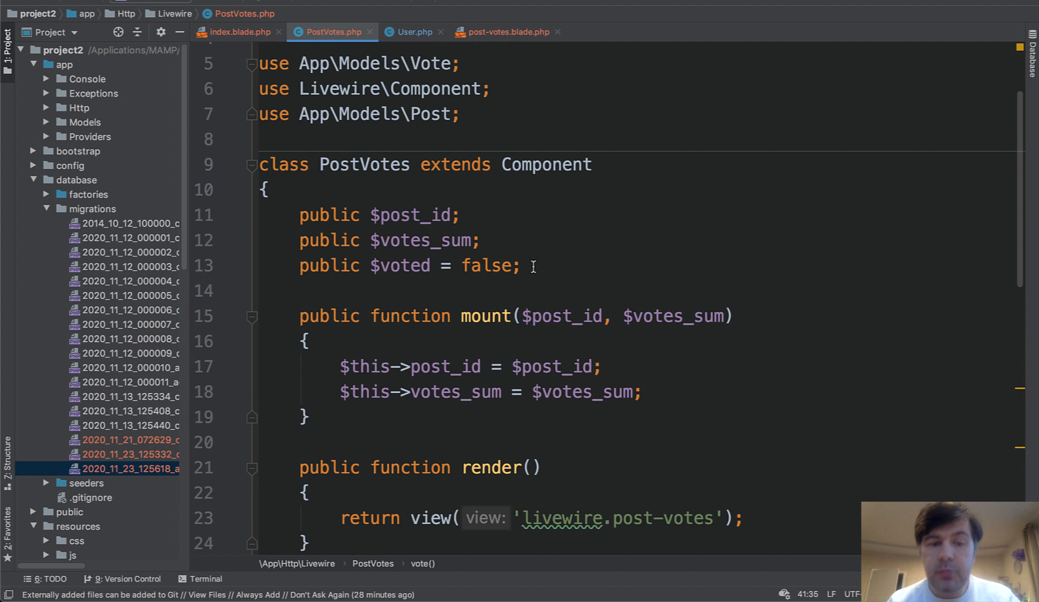
{"action": "double_click", "coordinate": [410, 214]}
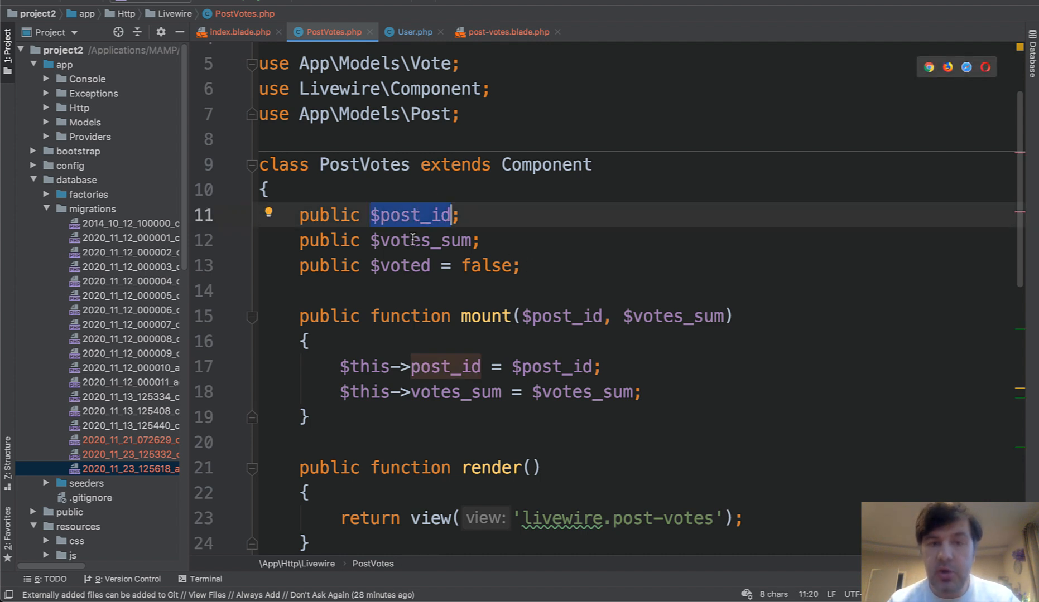
{"action": "left_click", "coordinate": [409, 265]}
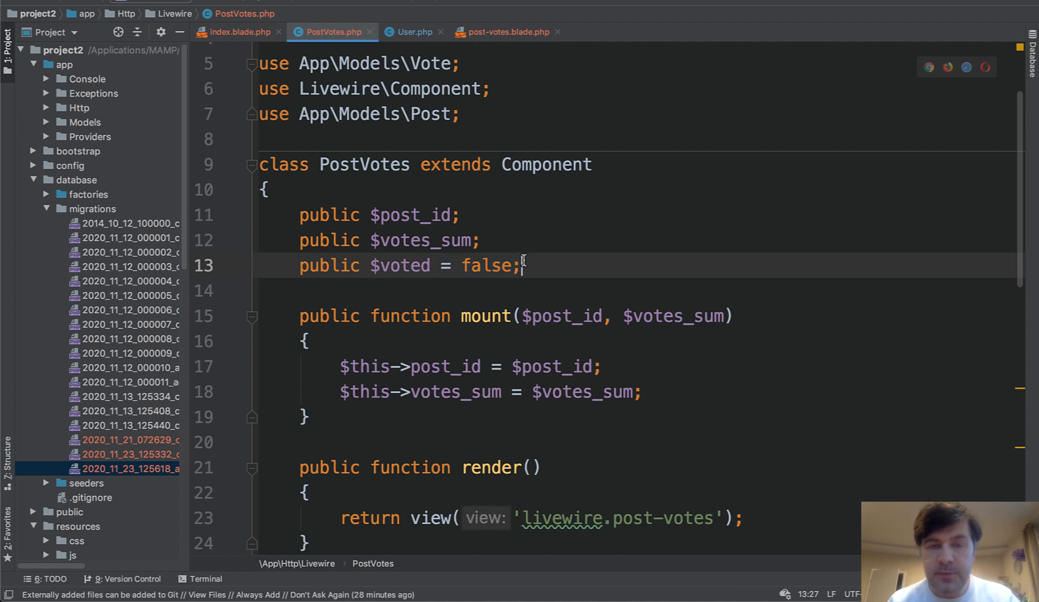
{"action": "scroll", "scroll_direction": "down", "scroll_amount": 3}
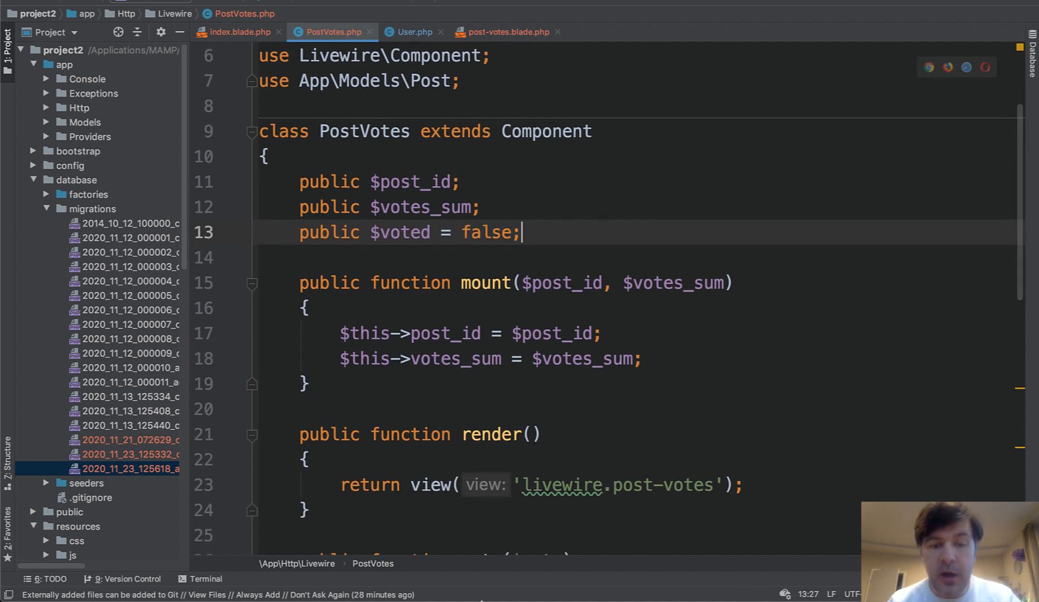
{"action": "left_click", "coordinate": [485, 283]}
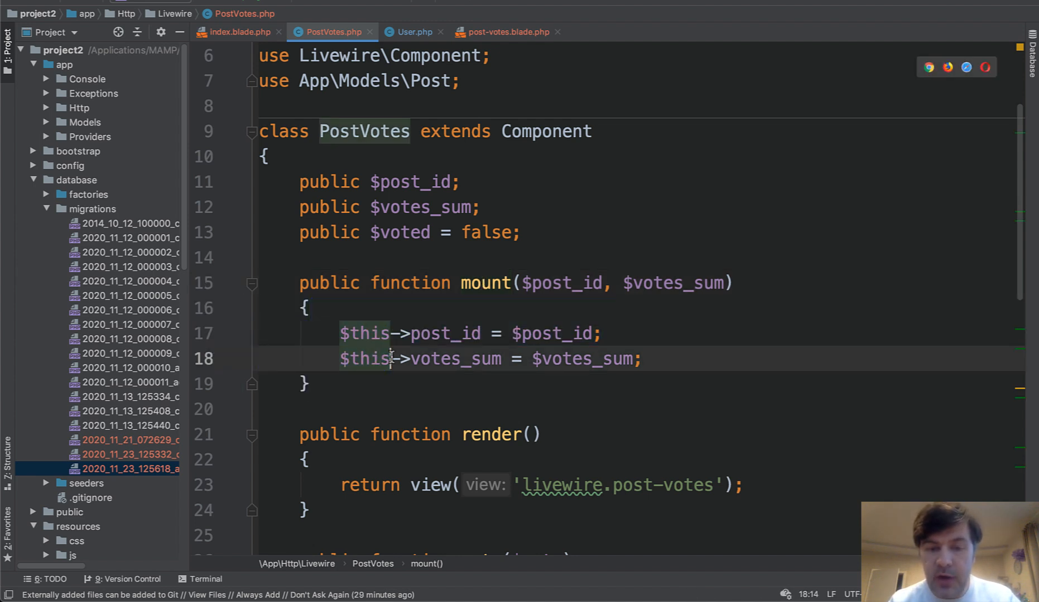
{"action": "left_click", "coordinate": [236, 33]}
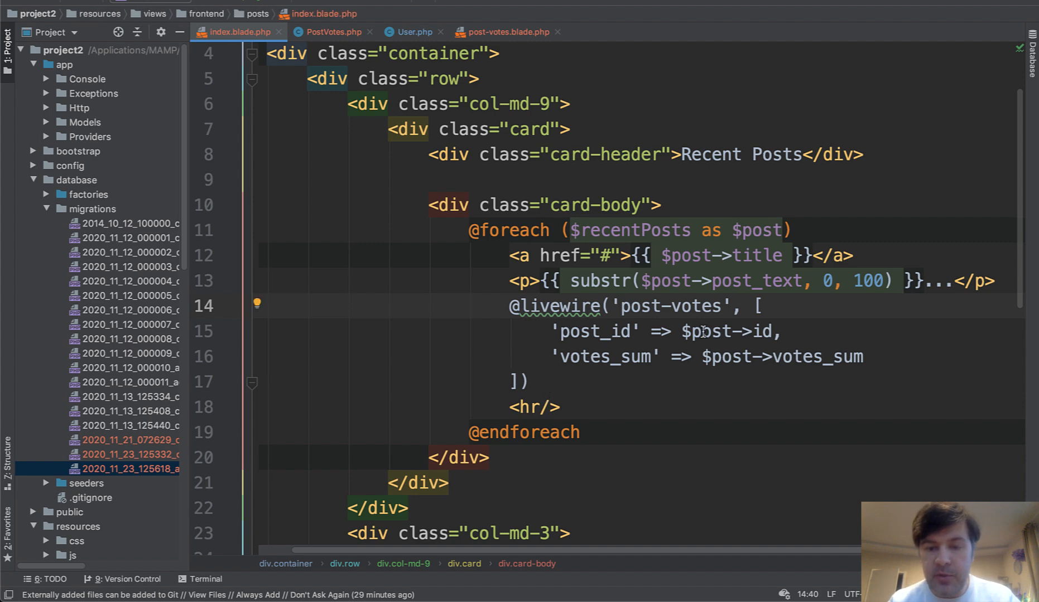
{"action": "left_click", "coordinate": [332, 32]}
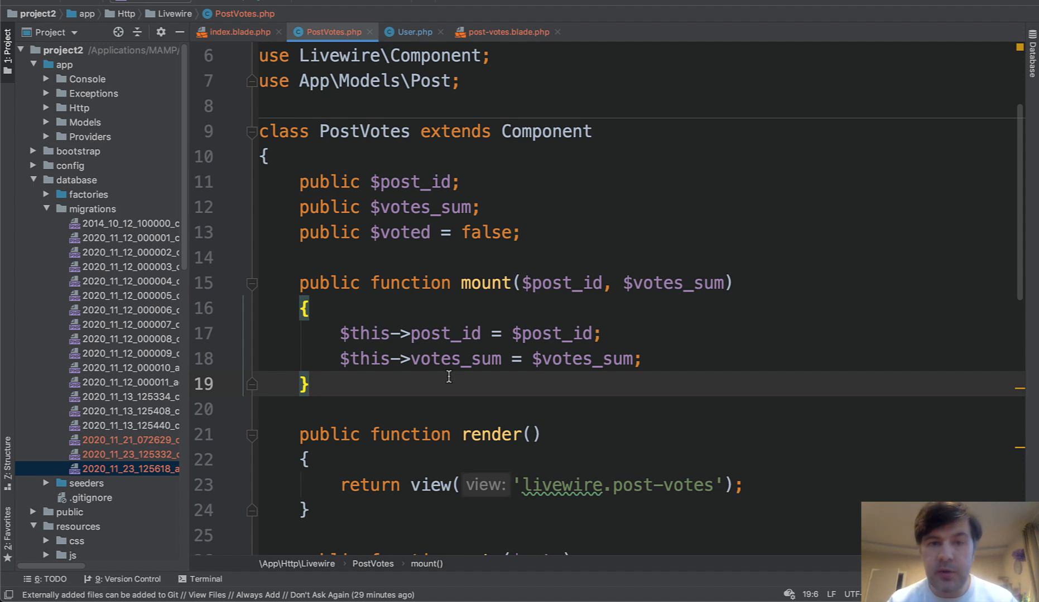
{"action": "left_click", "coordinate": [420, 333]}
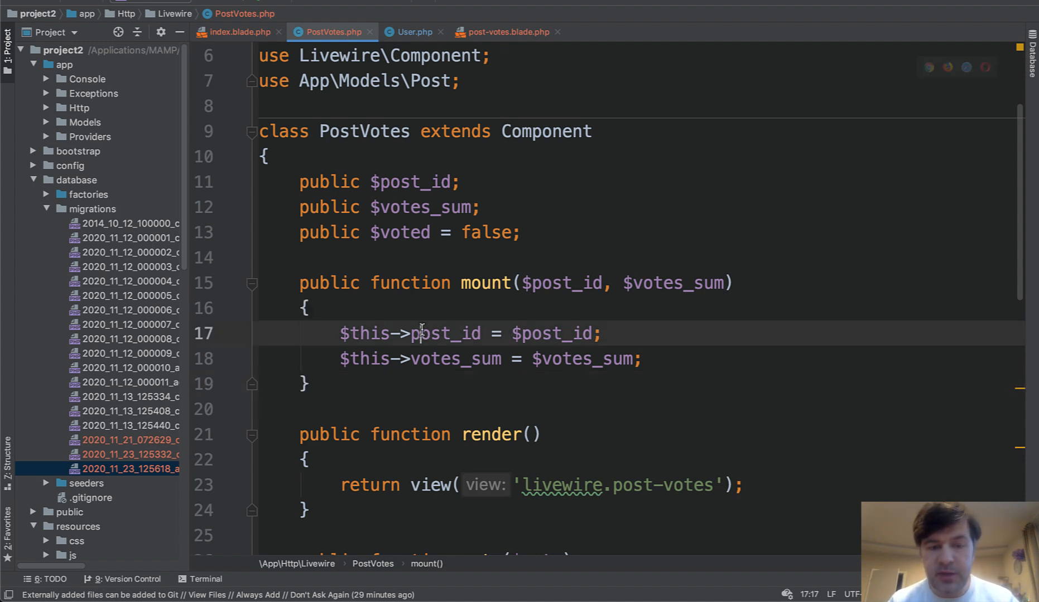
{"action": "left_click", "coordinate": [235, 33]}
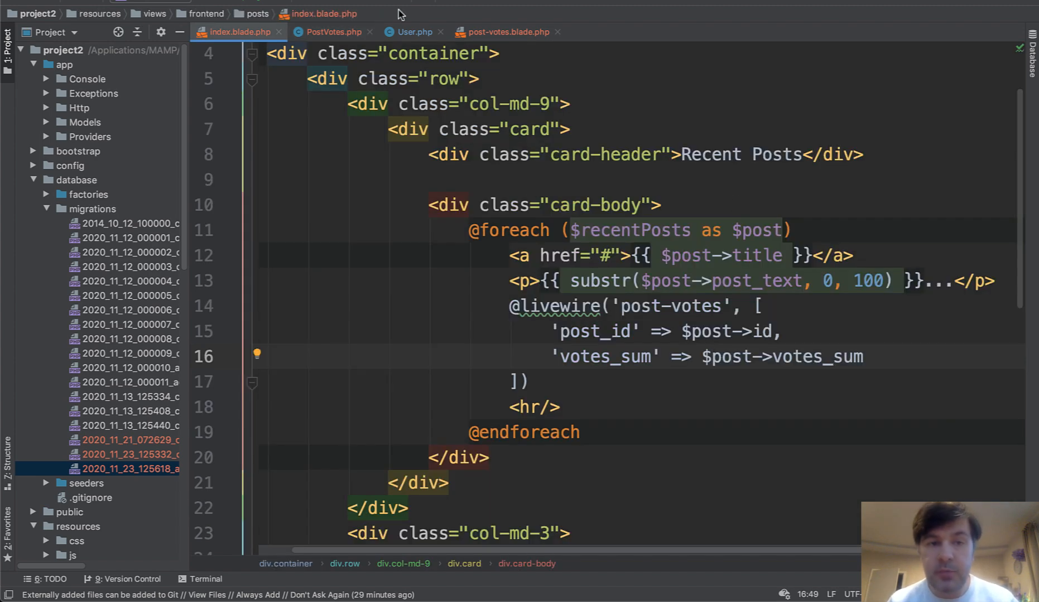
{"action": "left_click", "coordinate": [333, 33]}
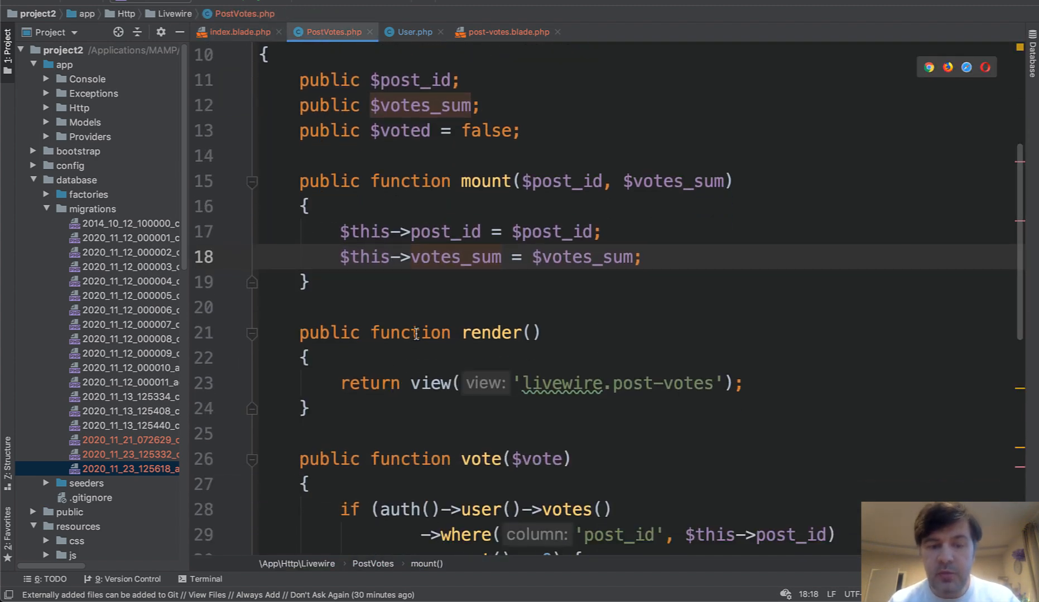
{"action": "left_click", "coordinate": [670, 382]}
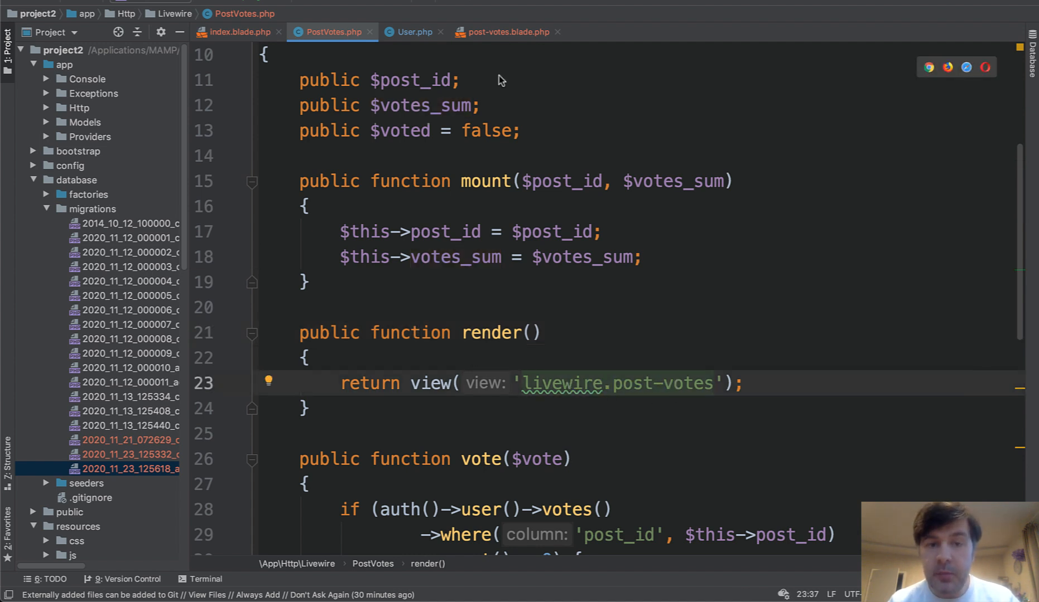
Step: Review the plus vote wire:click.prevent link in post-votes.blade.php, then move to the vote method
{"action": "left_click", "coordinate": [508, 32]}
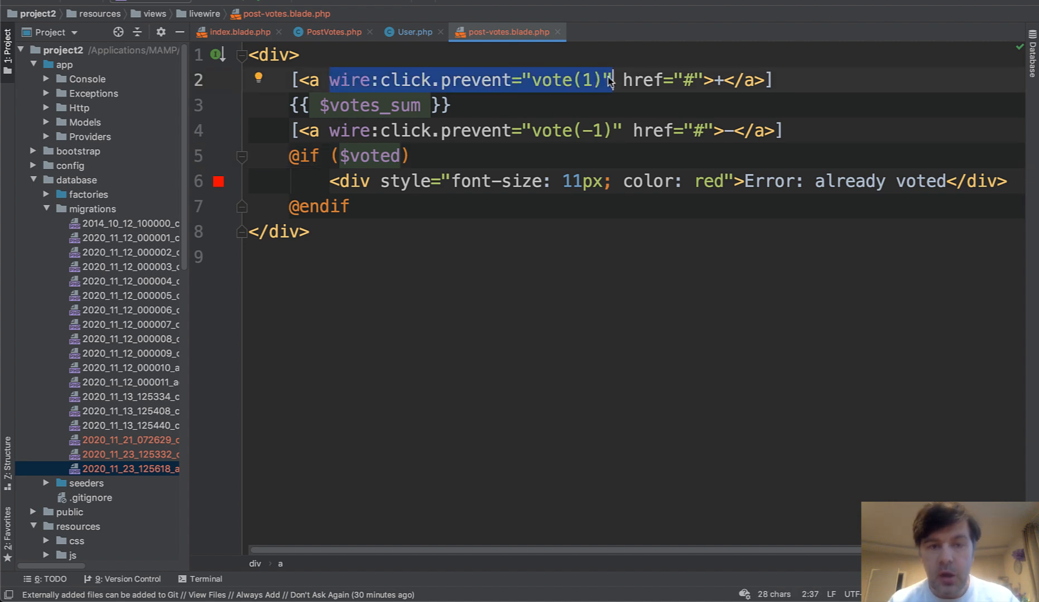
{"action": "left_click", "coordinate": [432, 80]}
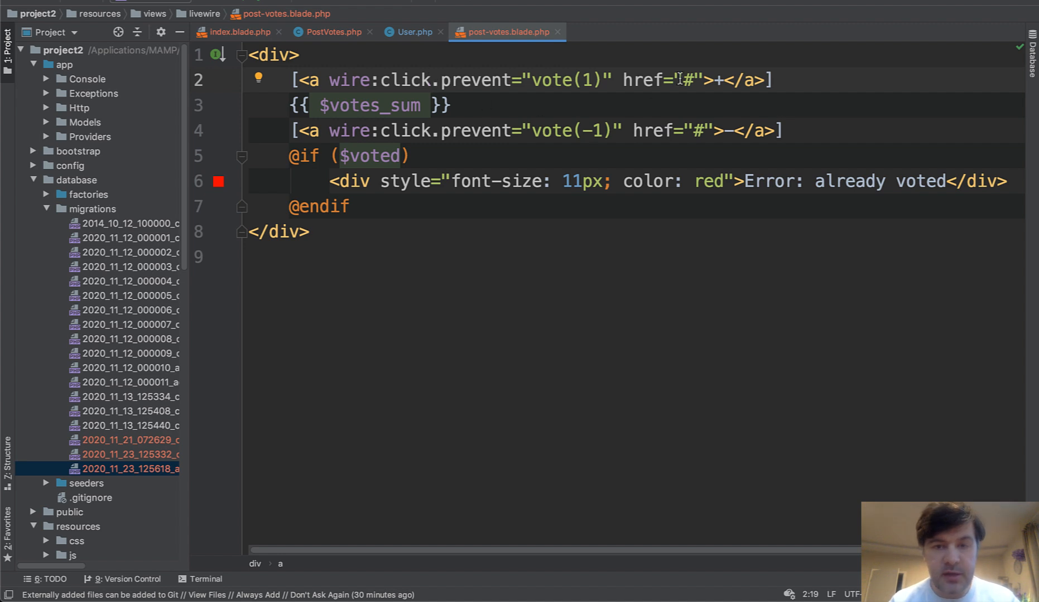
{"action": "mouse_move", "coordinate": [624, 116]}
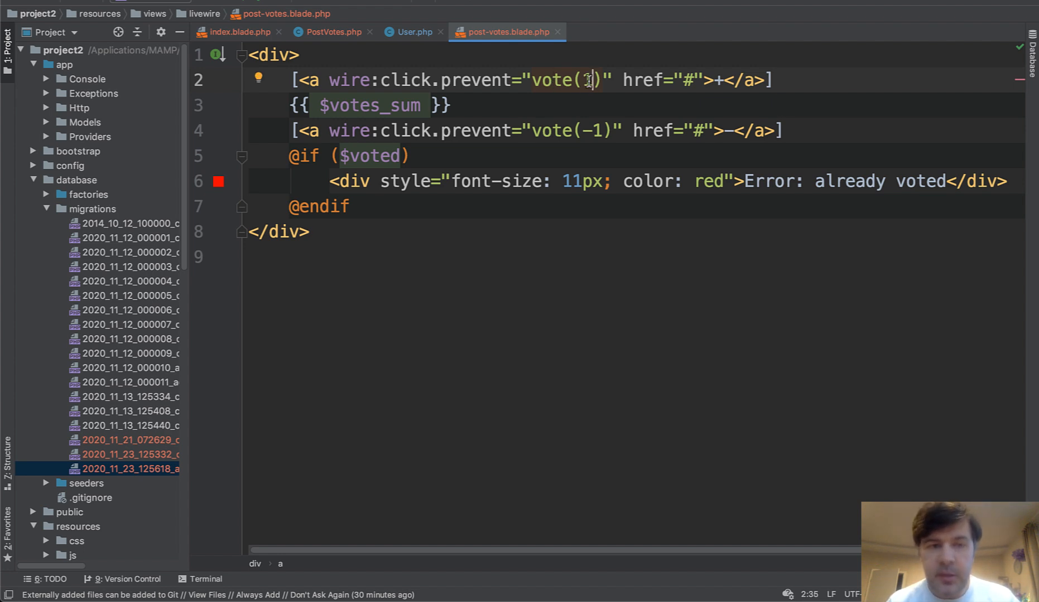
{"action": "left_click", "coordinate": [332, 33]}
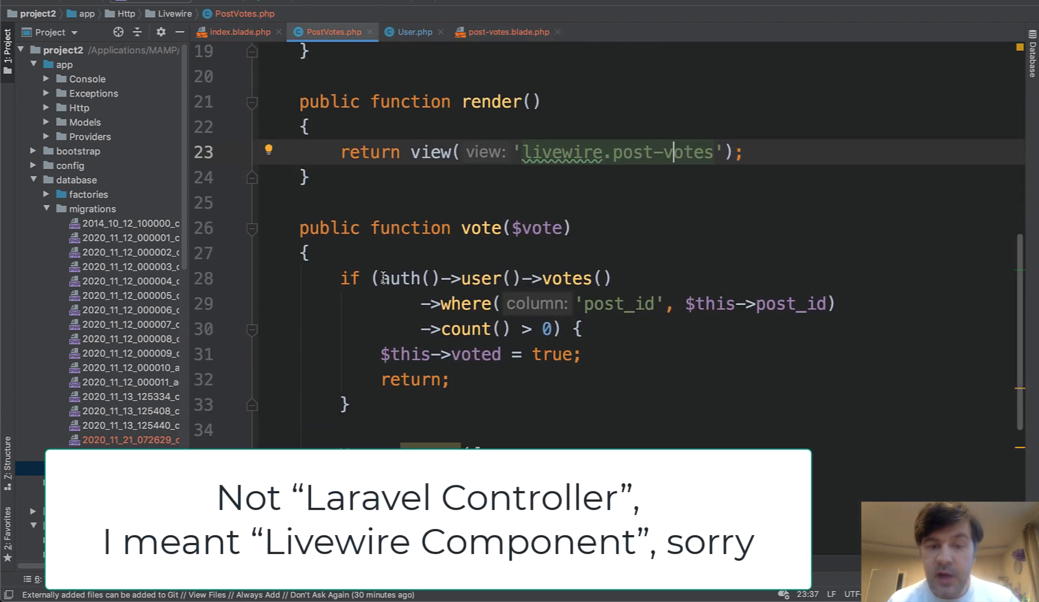
{"action": "scroll", "scroll_direction": "down", "scroll_amount": 3}
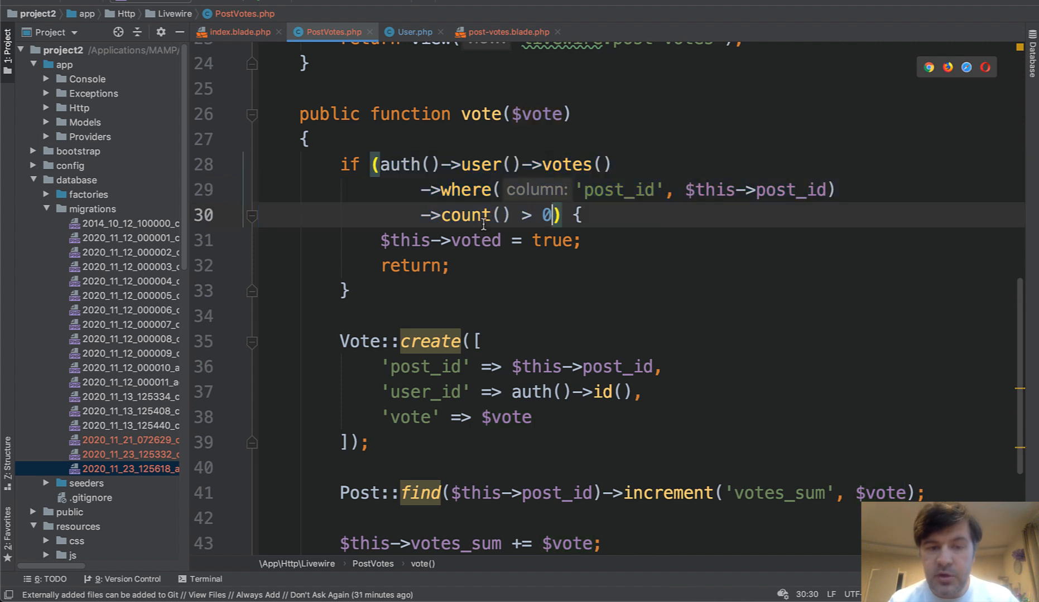
{"action": "left_click", "coordinate": [580, 239]}
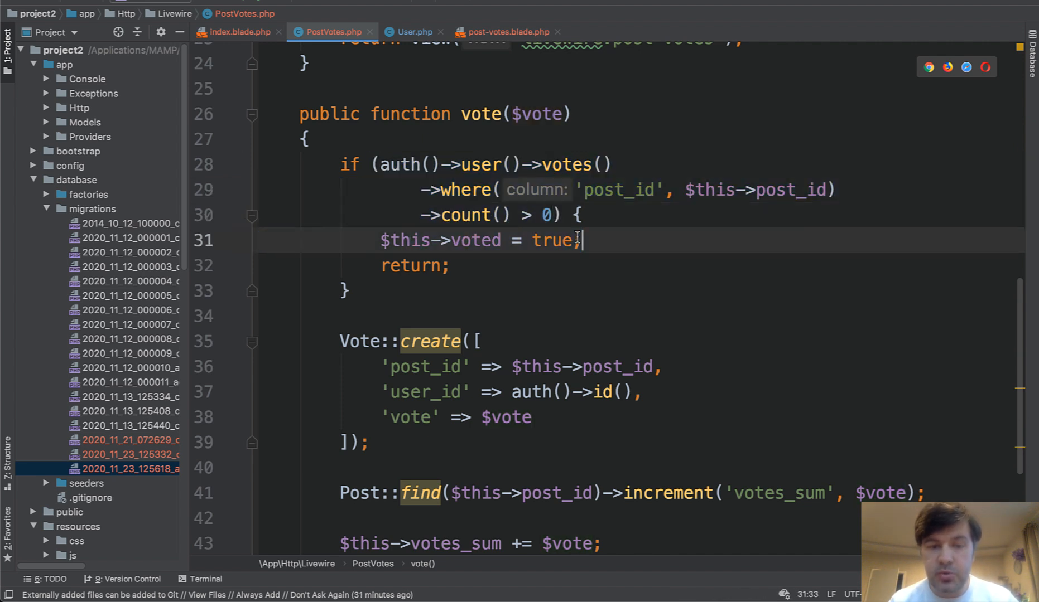
{"action": "left_click", "coordinate": [404, 266]}
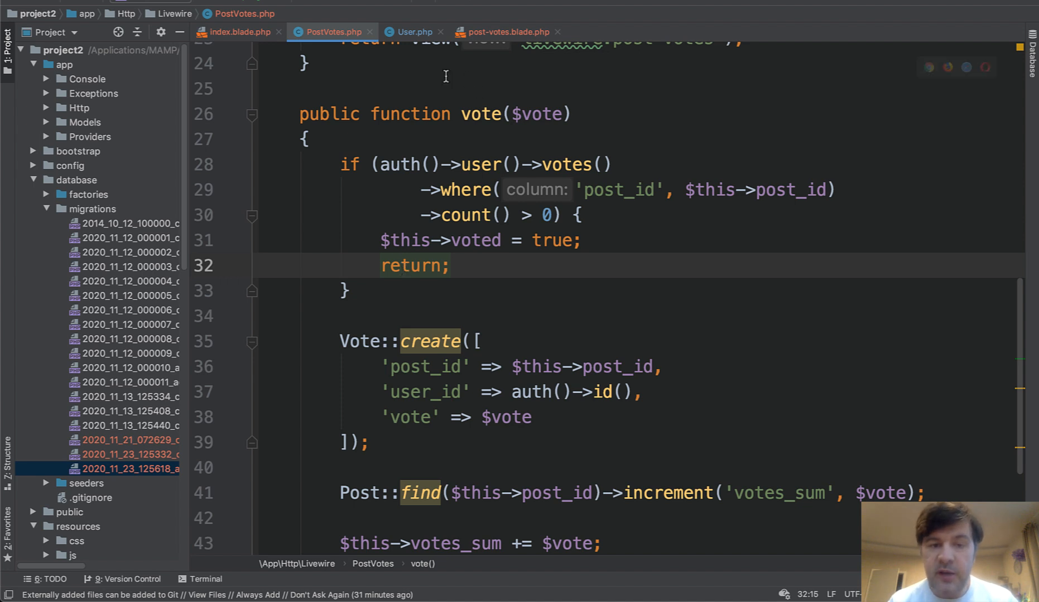
{"action": "scroll", "scroll_direction": "up", "scroll_amount": 3}
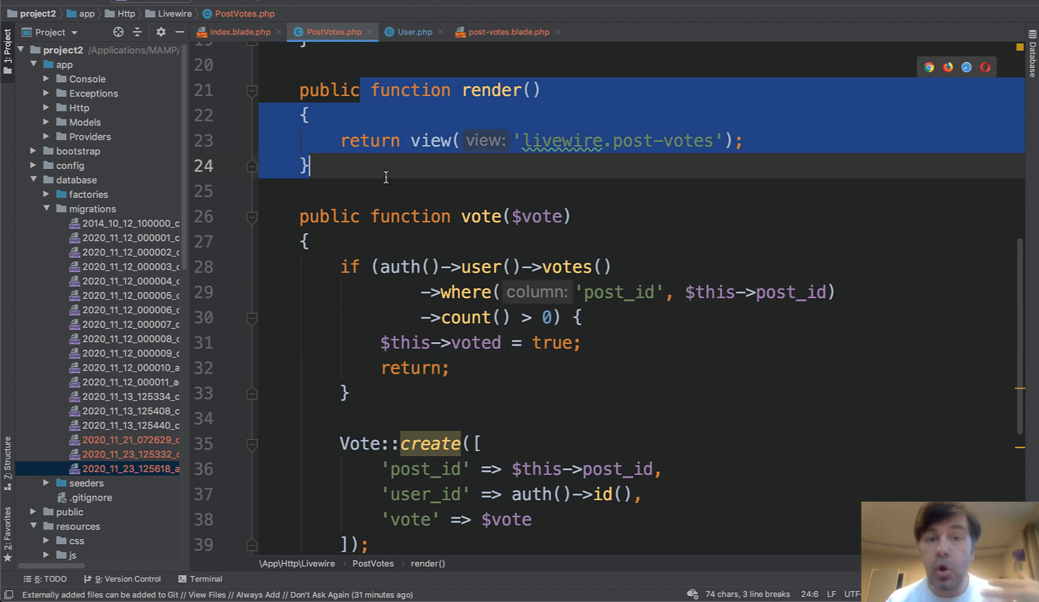
{"action": "left_click", "coordinate": [399, 267]}
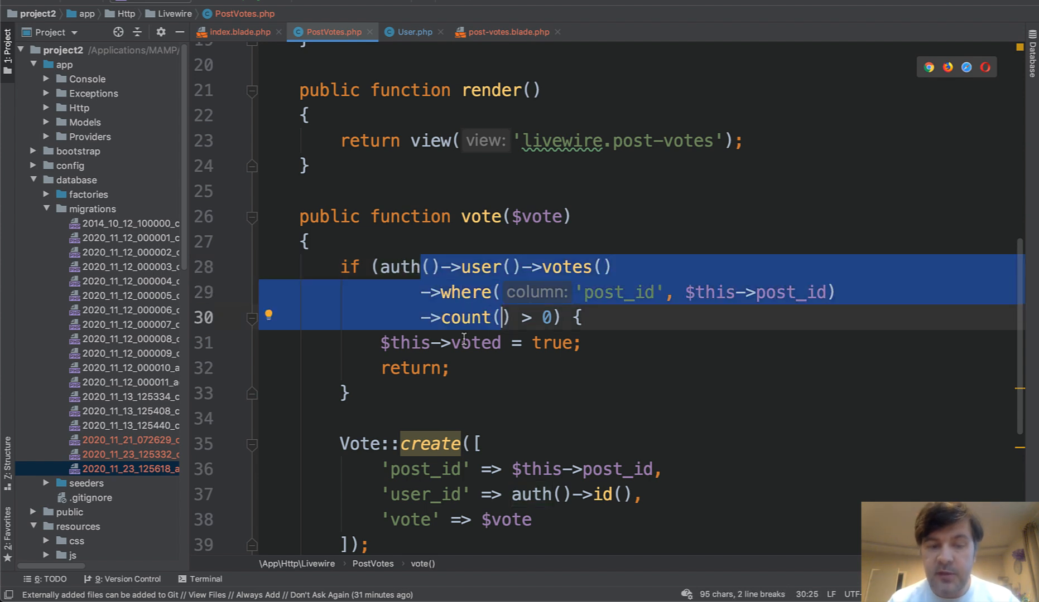
{"action": "double_click", "coordinate": [475, 342]}
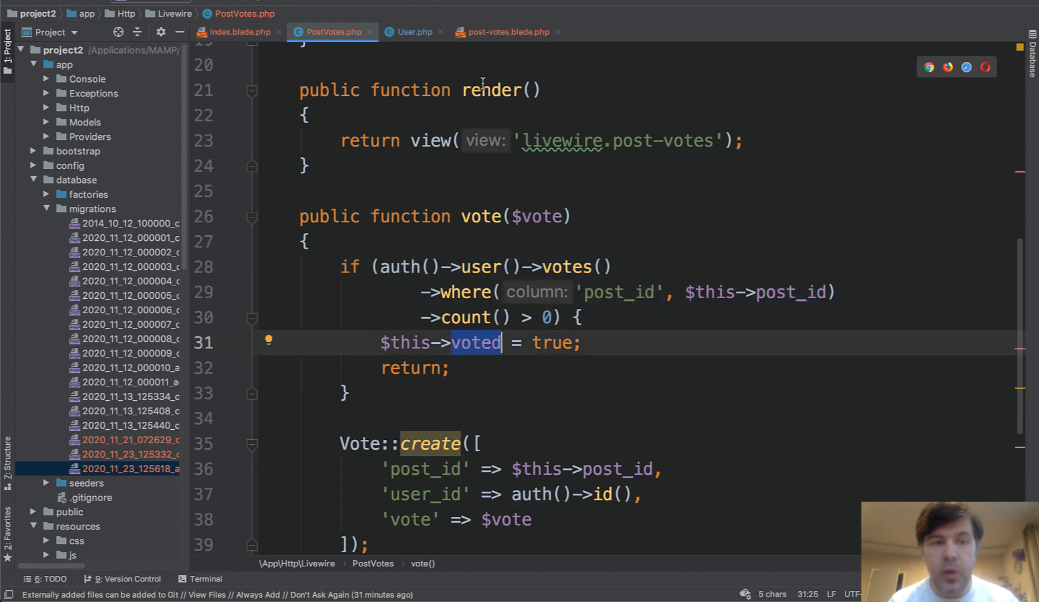
{"action": "left_click", "coordinate": [507, 33]}
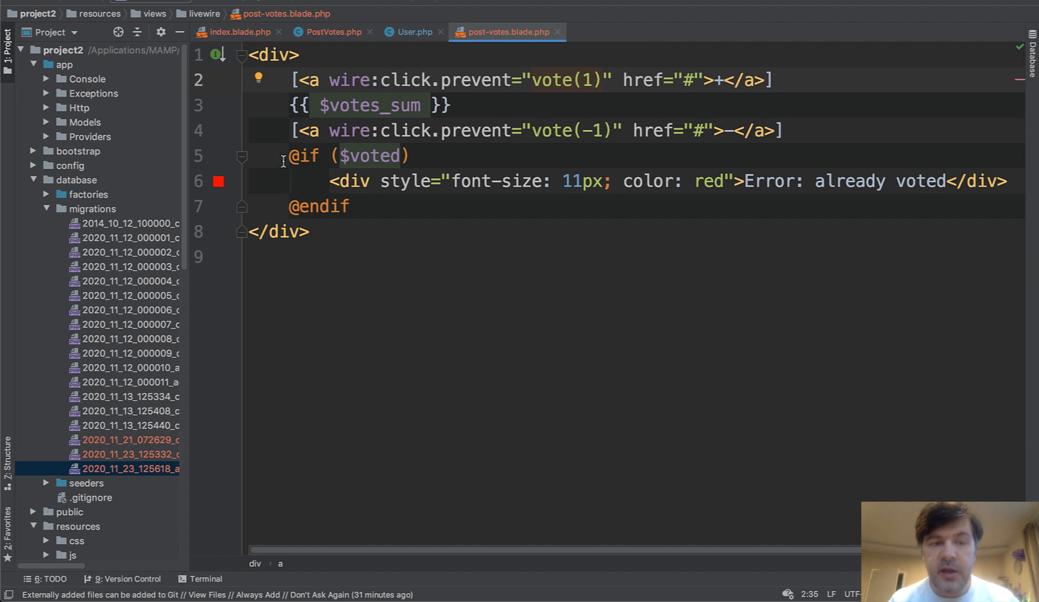
{"action": "left_click", "coordinate": [412, 156]}
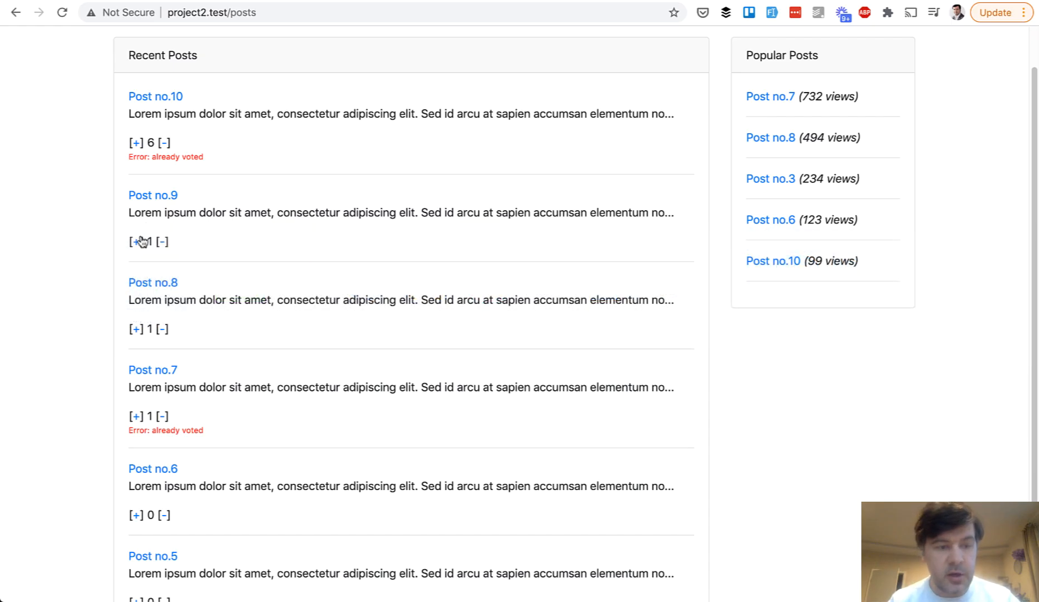
{"action": "left_click", "coordinate": [135, 241]}
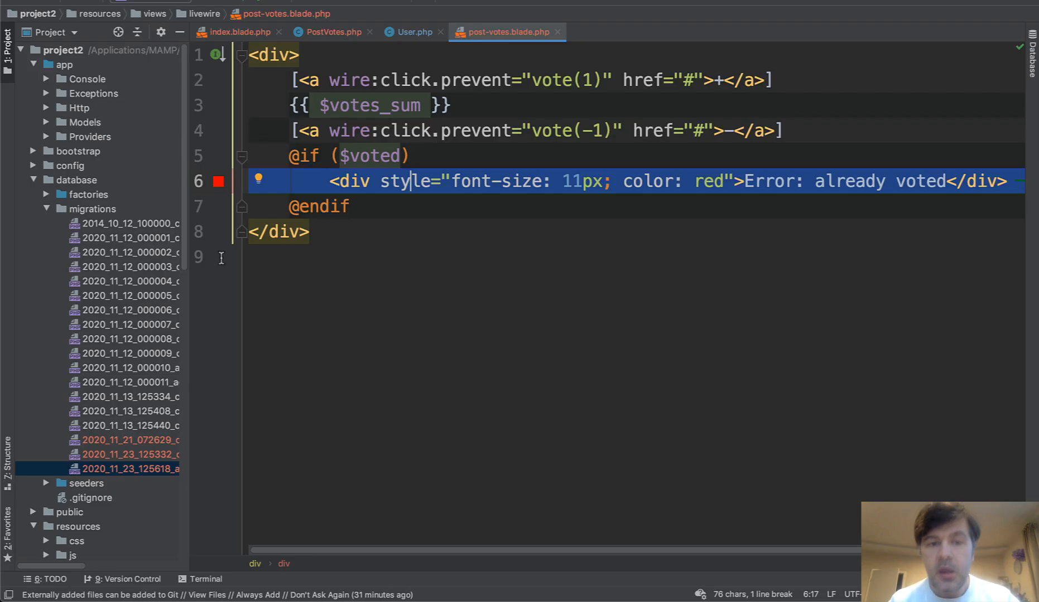
{"action": "left_click", "coordinate": [332, 32]}
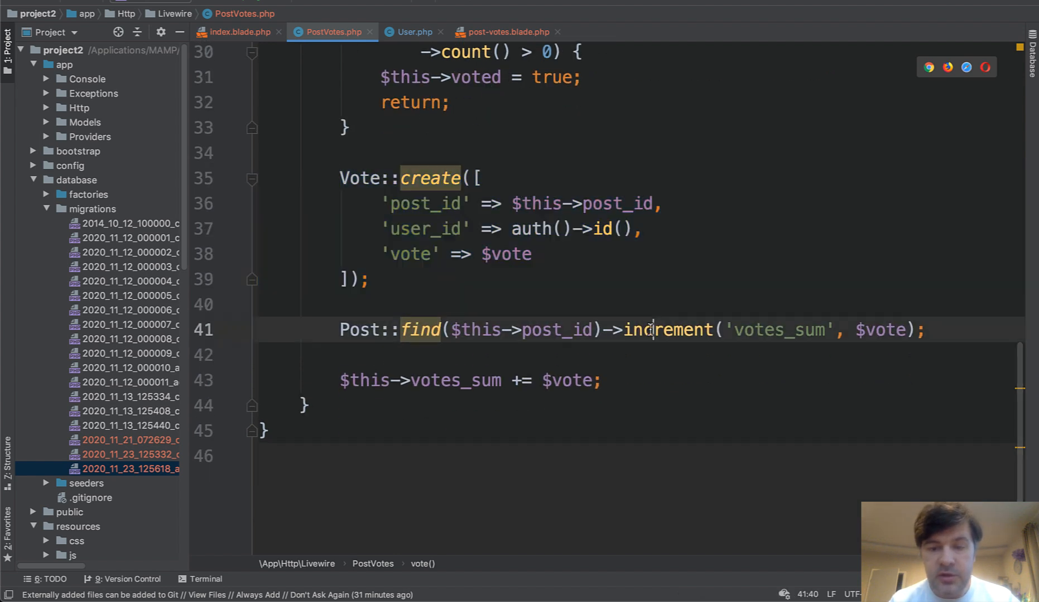
{"action": "left_click", "coordinate": [499, 330]}
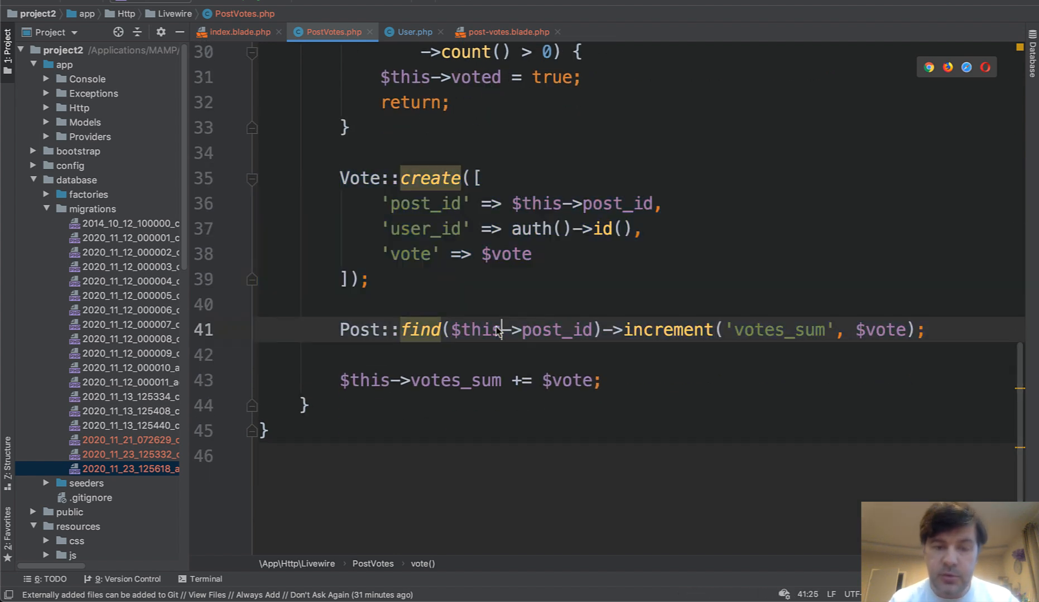
{"action": "double_click", "coordinate": [456, 380]}
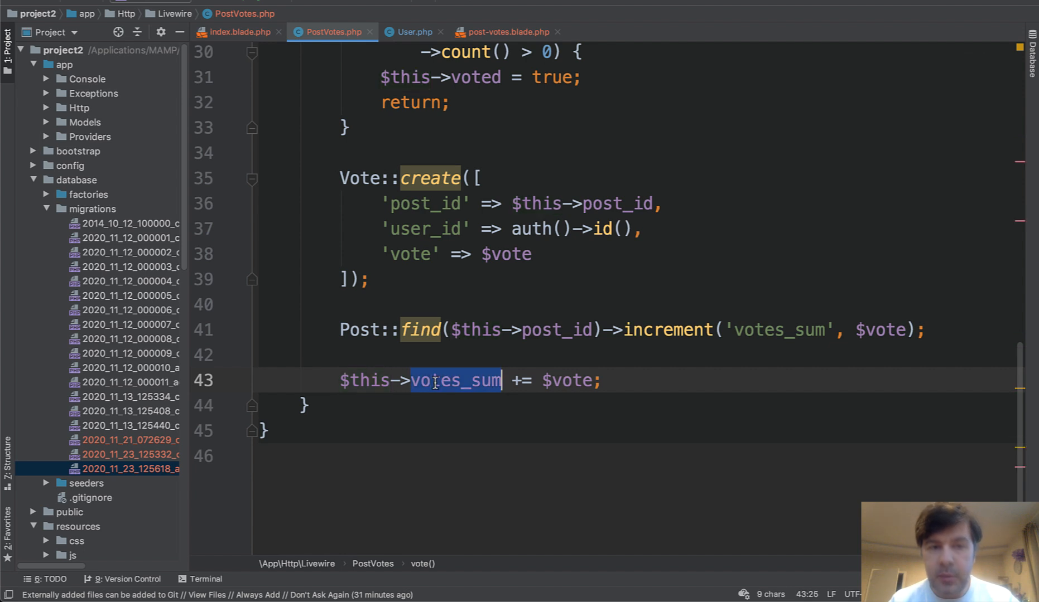
{"action": "mouse_move", "coordinate": [454, 382]}
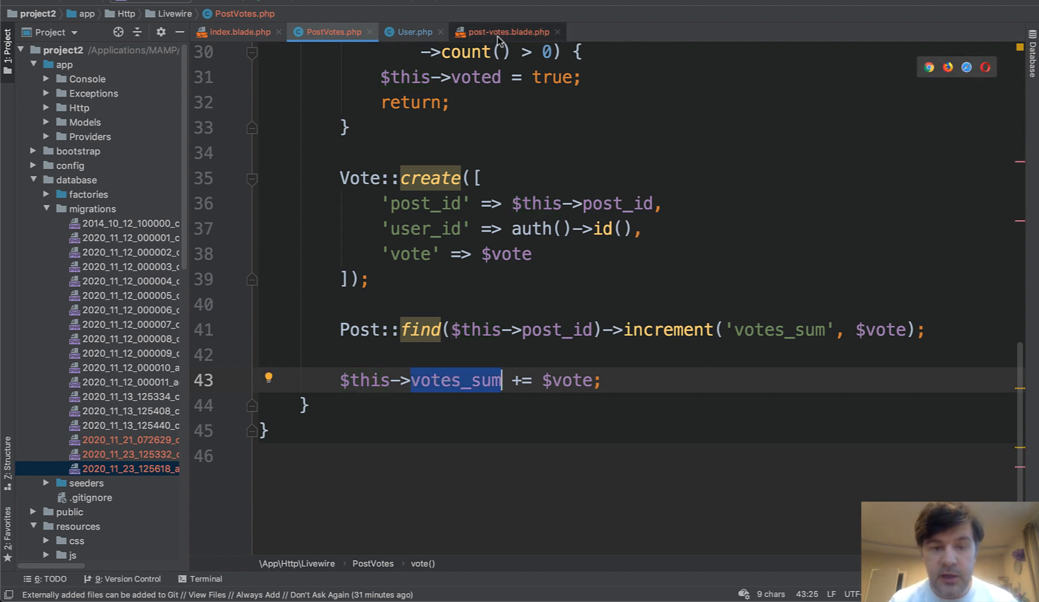
{"action": "left_click", "coordinate": [507, 32]}
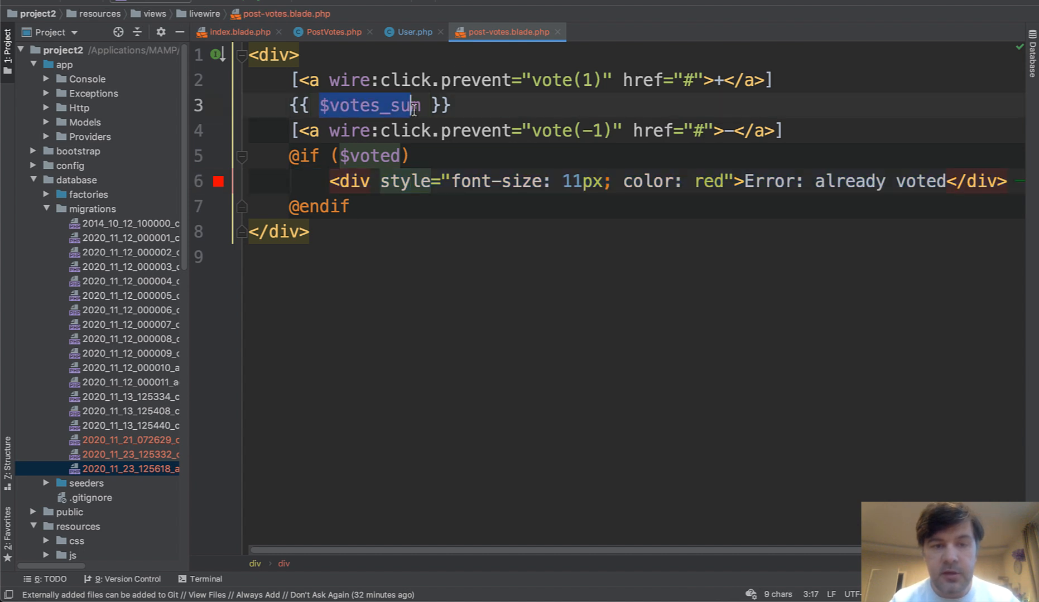
{"action": "left_click", "coordinate": [676, 309]}
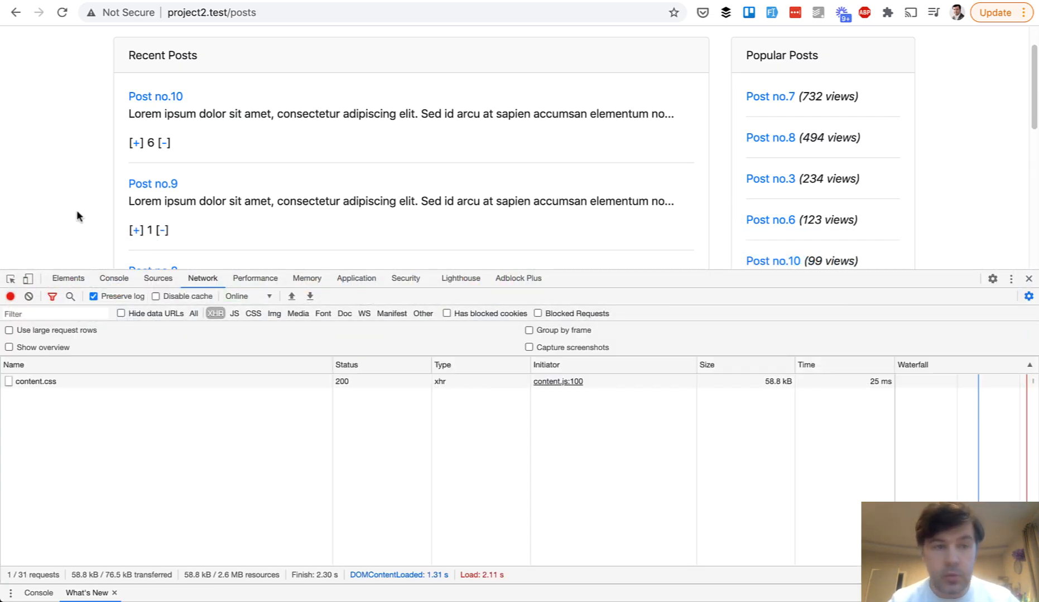
Step: Vote again on Post no.10 and inspect the post-votes XHR responses in the Network panel
{"action": "left_click", "coordinate": [135, 143]}
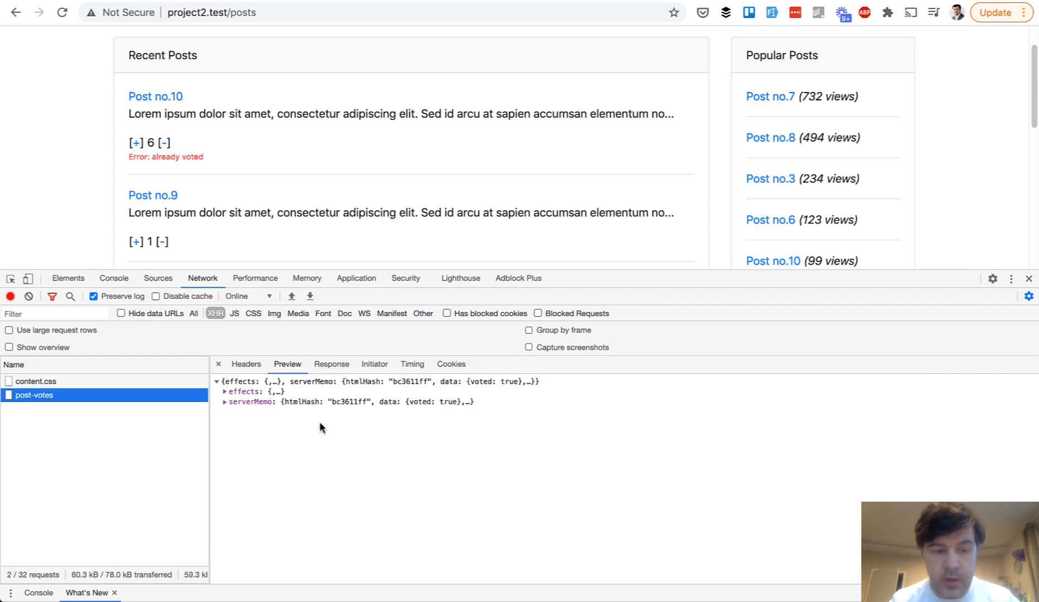
{"action": "left_click", "coordinate": [330, 364]}
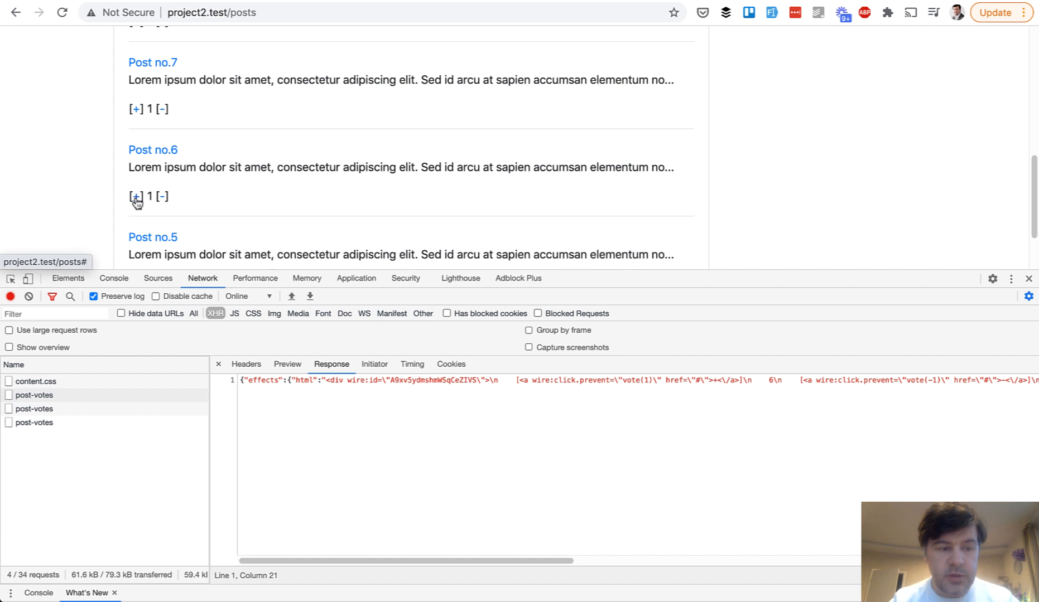
{"action": "left_click", "coordinate": [134, 196]}
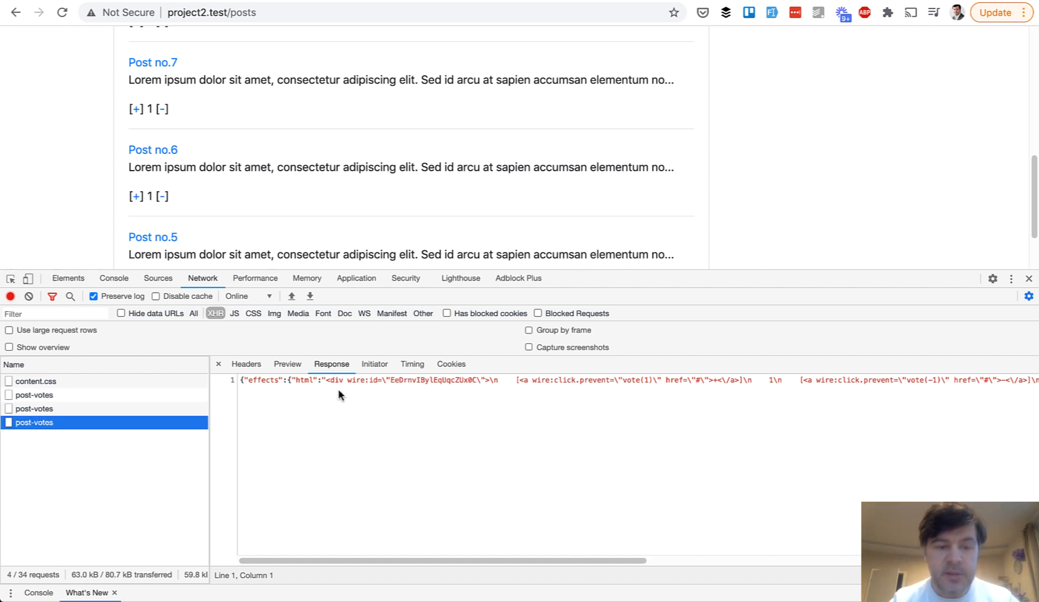